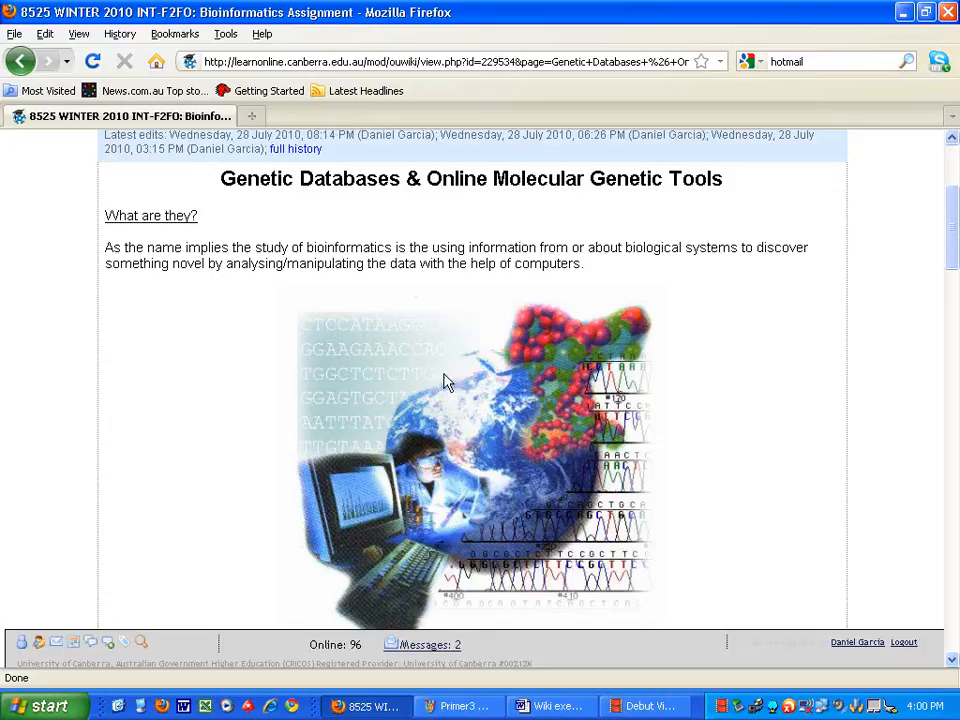
{"action": "mouse_move", "coordinate": [448, 352]}
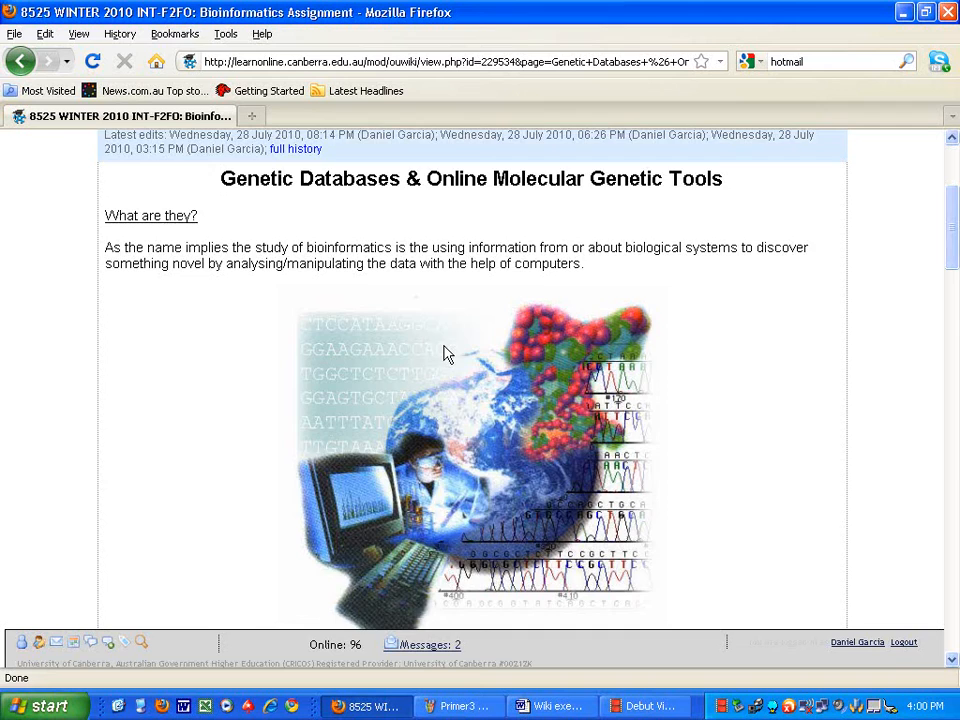
- Scroll the wiki page to locate the Primer3 link
{"action": "scroll", "scroll_direction": "down", "scroll_amount": 3}
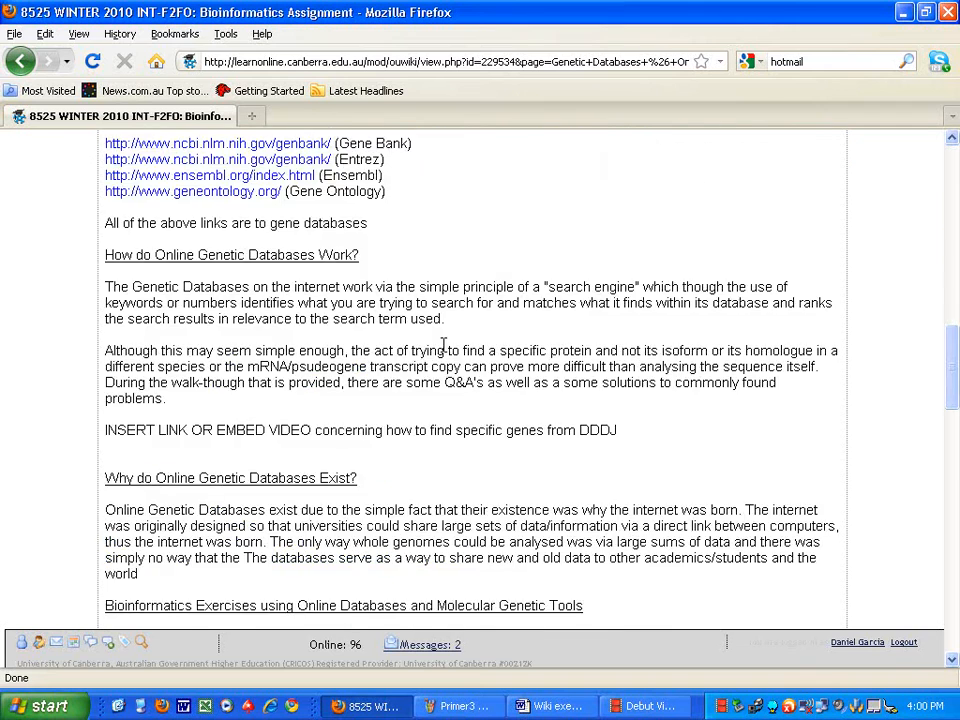
{"action": "scroll", "scroll_direction": "down", "scroll_amount": 3}
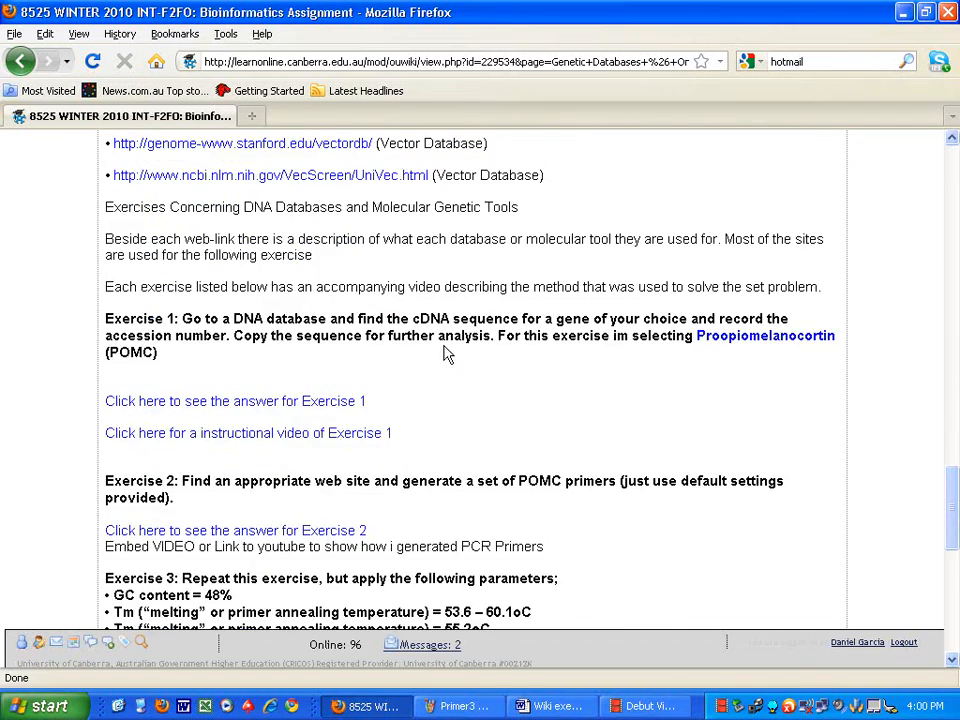
{"action": "scroll", "scroll_direction": "down", "scroll_amount": 3}
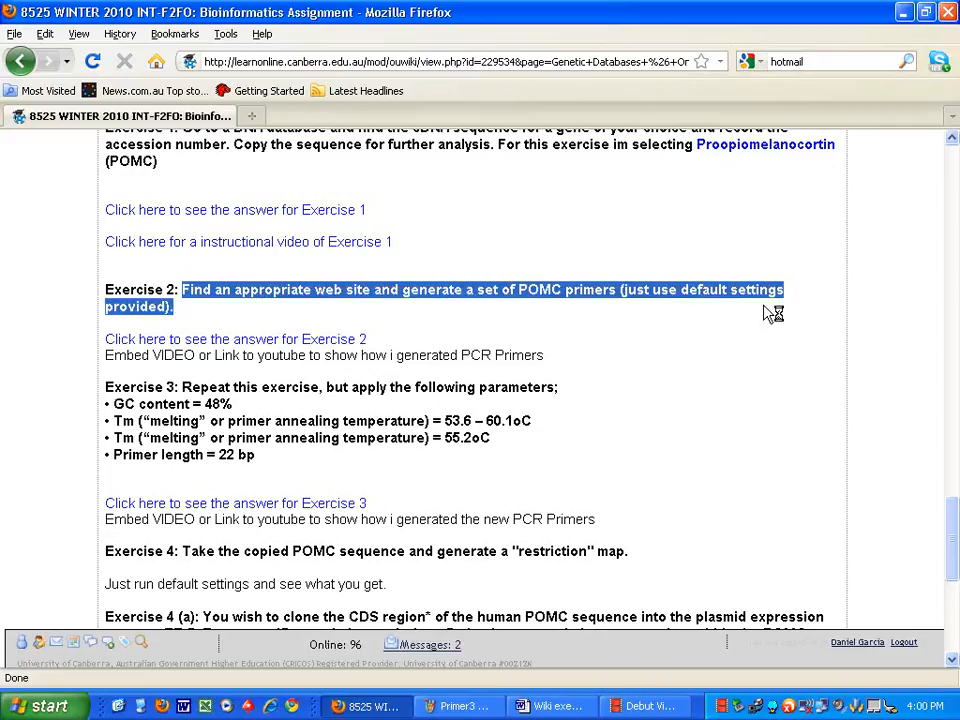
{"action": "left_click", "coordinate": [345, 289]}
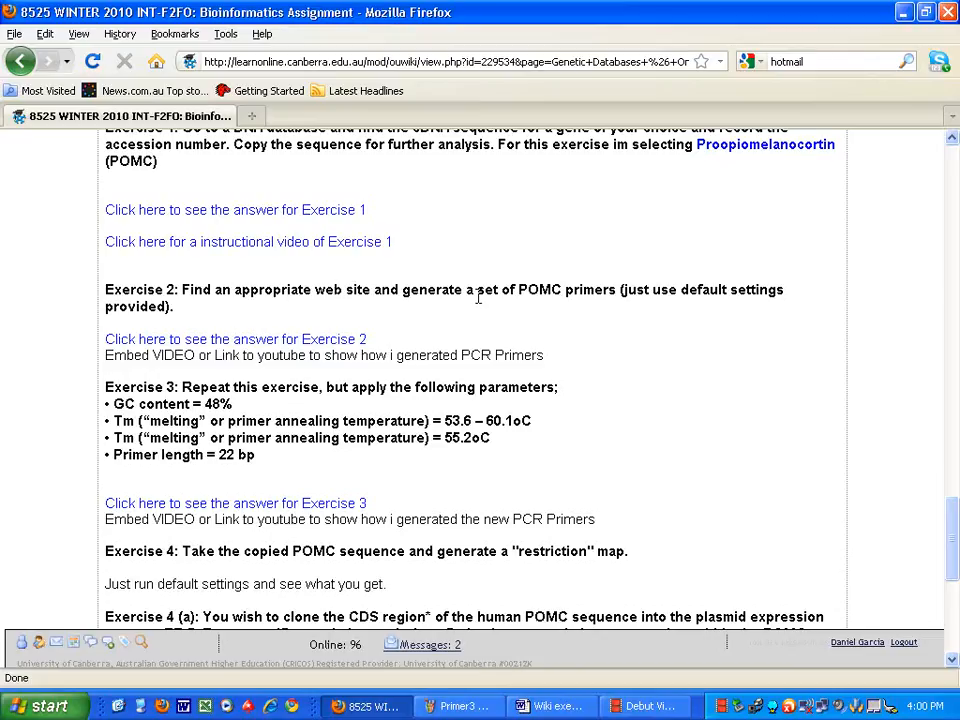
{"action": "mouse_move", "coordinate": [765, 144]}
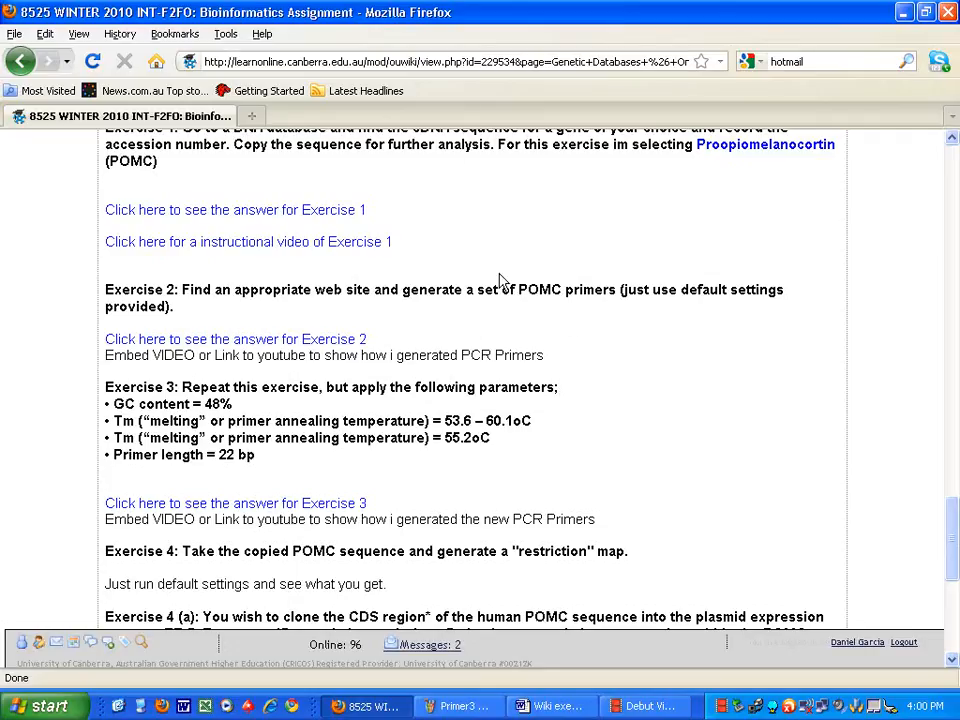
{"action": "mouse_move", "coordinate": [428, 287]}
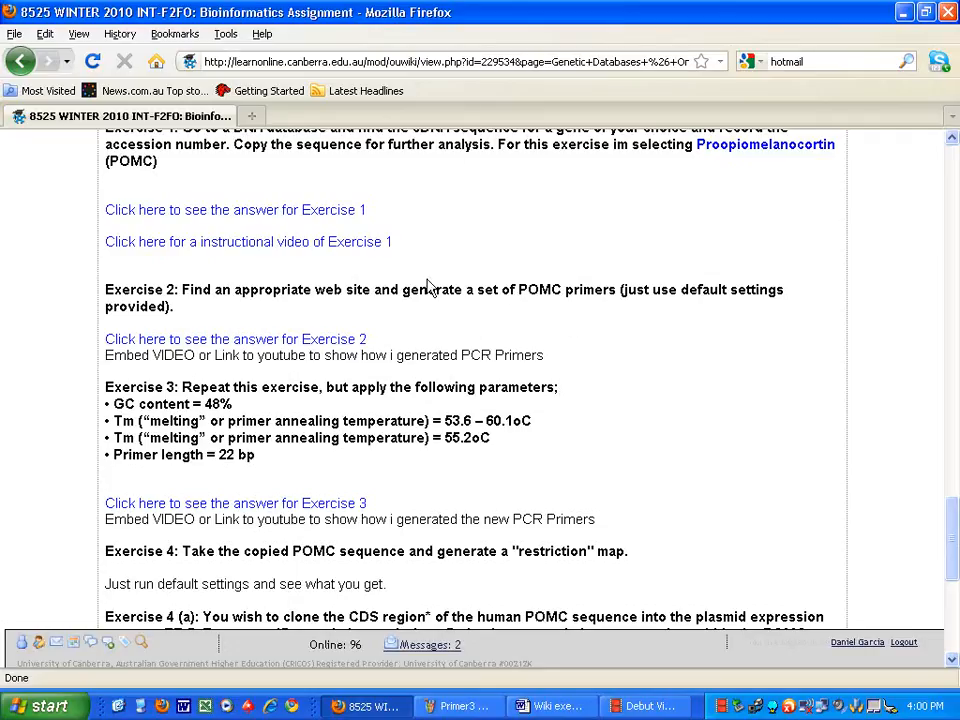
{"action": "mouse_move", "coordinate": [298, 307]}
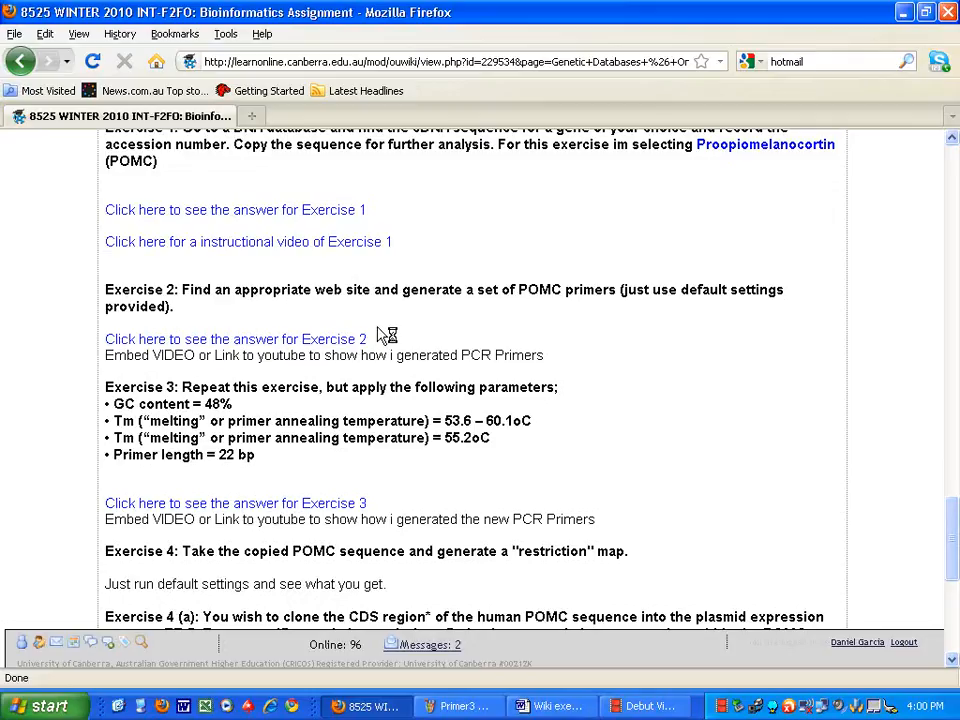
{"action": "scroll", "scroll_direction": "up", "scroll_amount": 3}
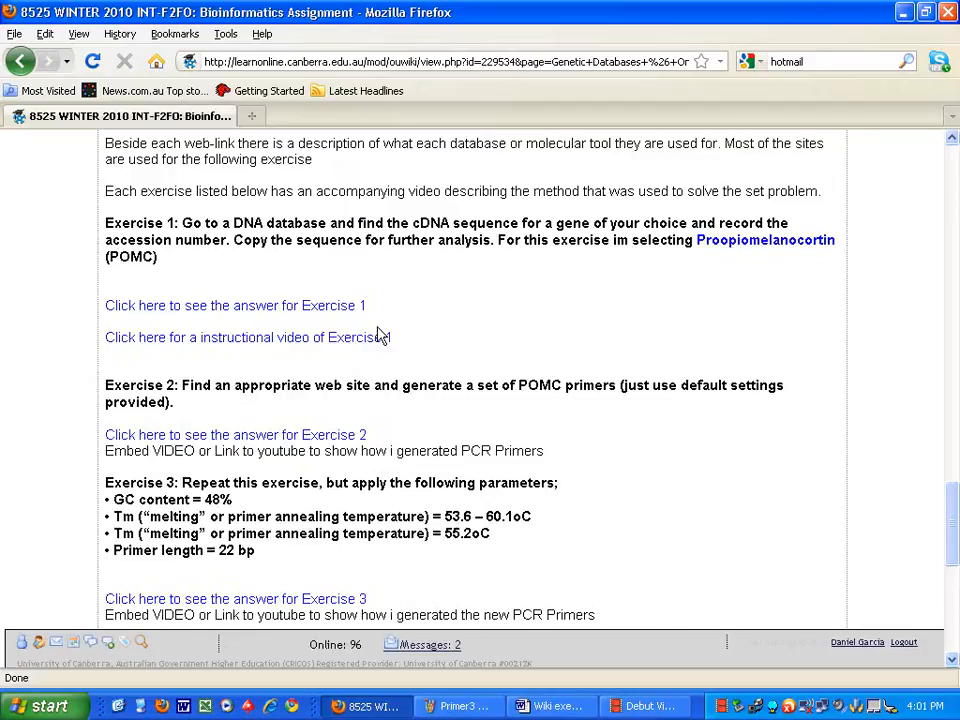
{"action": "scroll", "scroll_direction": "up", "scroll_amount": 3}
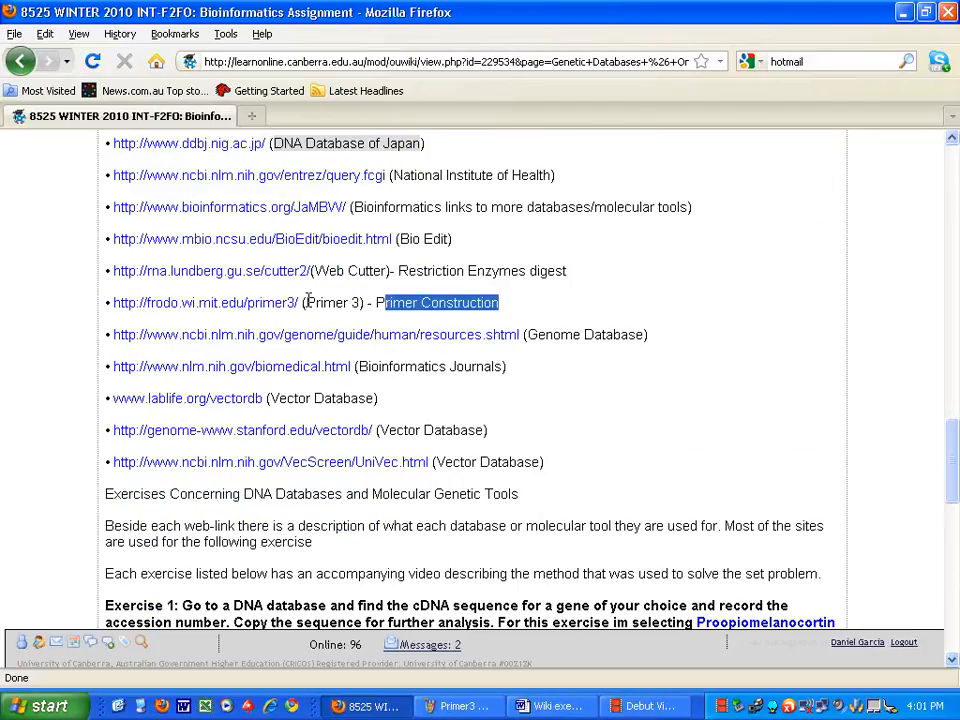
{"action": "left_click", "coordinate": [200, 350]}
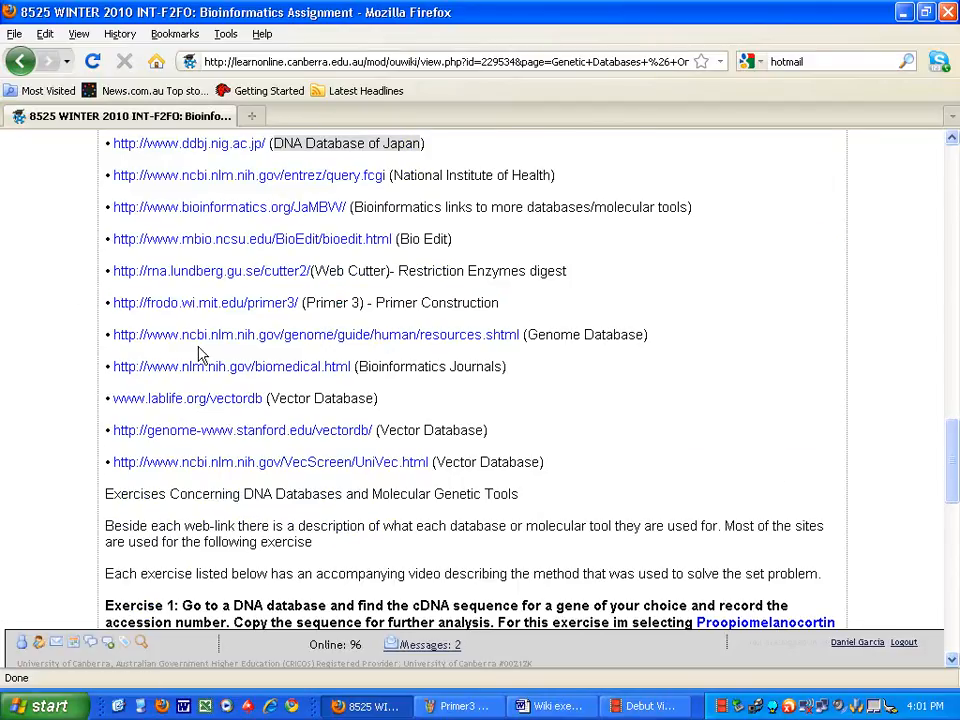
{"action": "mouse_move", "coordinate": [375, 400]}
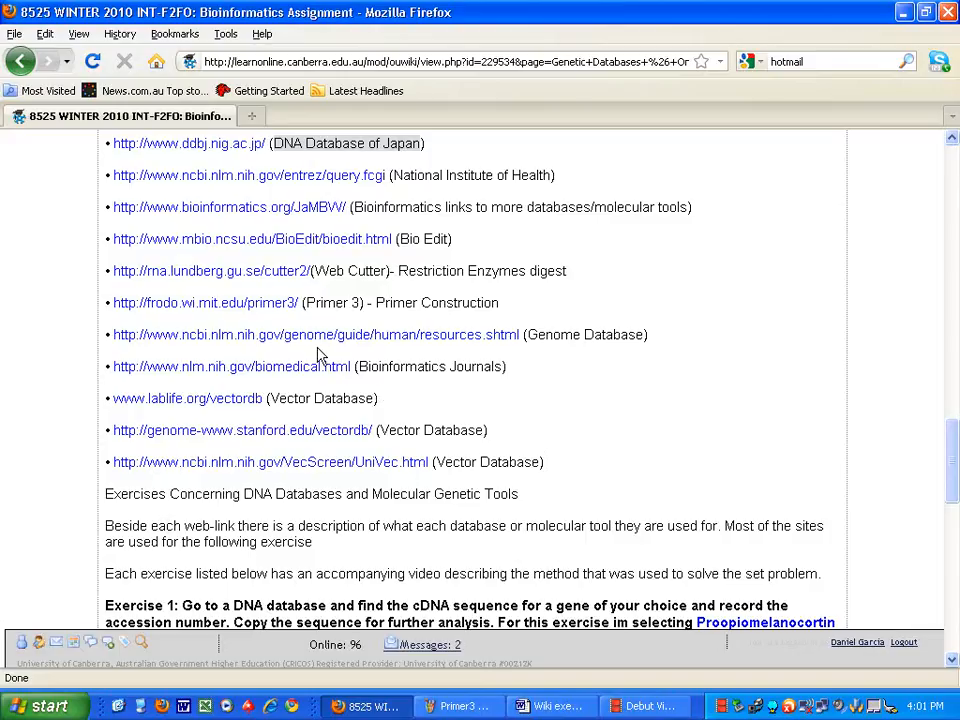
- Follow the frodo.wi.mit.edu/primer3 link to load the empty Primer3 input form
{"action": "left_click", "coordinate": [205, 303]}
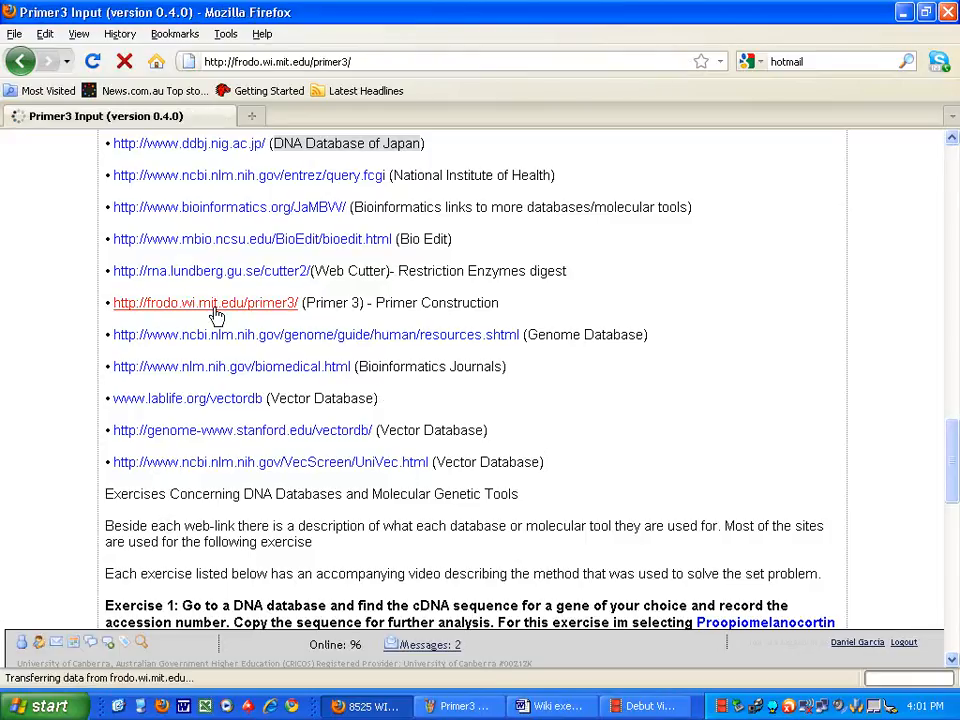
{"action": "left_click", "coordinate": [205, 303]}
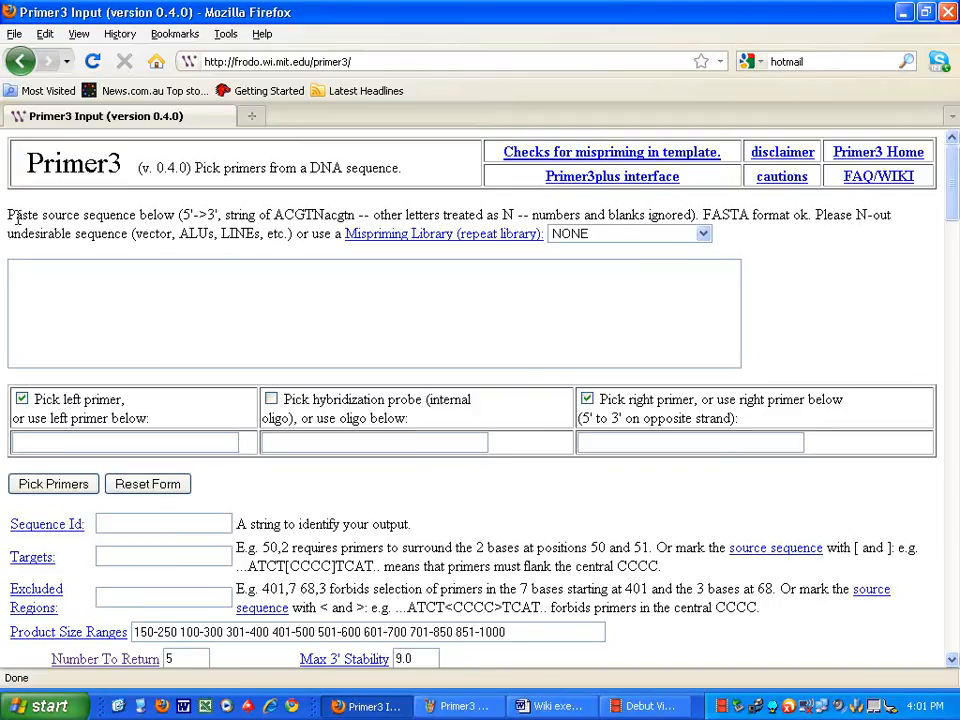
{"action": "double_click", "coordinate": [90, 214]}
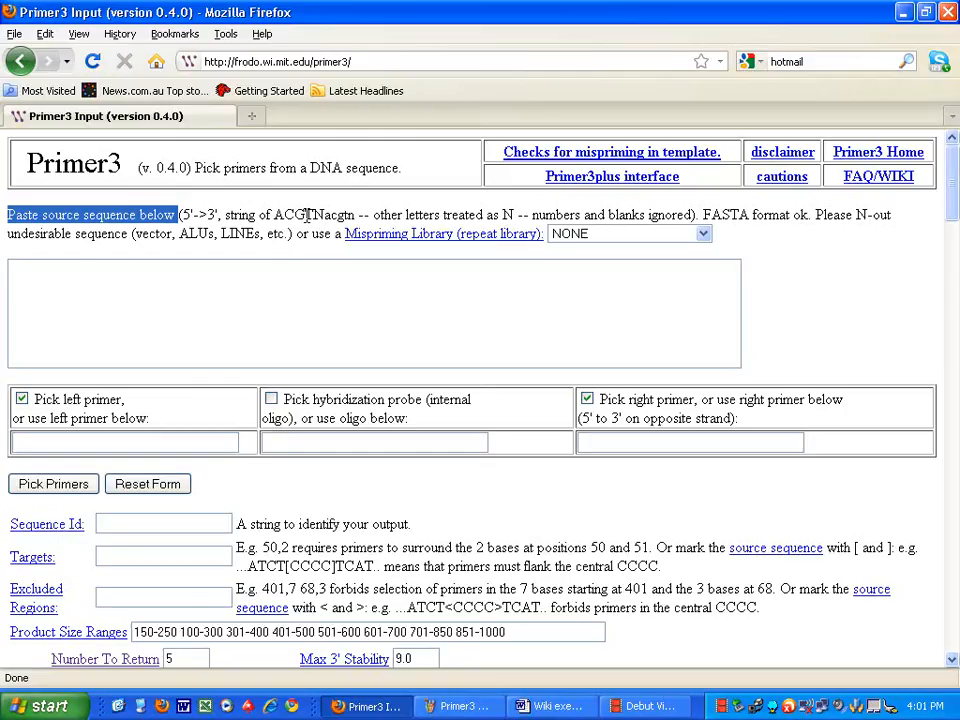
{"action": "mouse_move", "coordinate": [440, 233]}
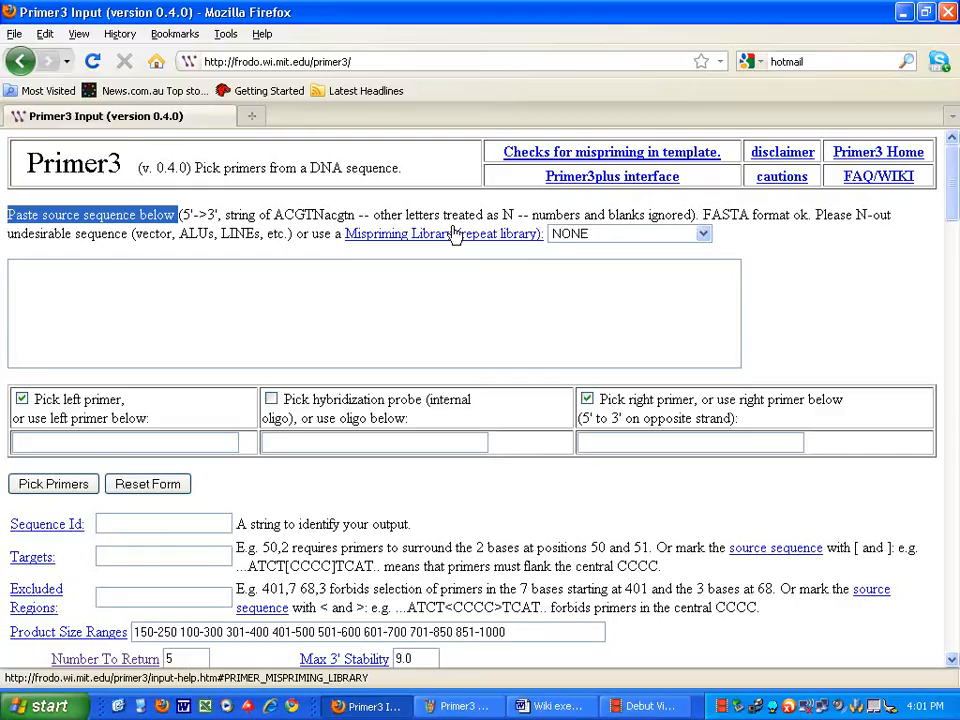
{"action": "mouse_move", "coordinate": [163, 523]}
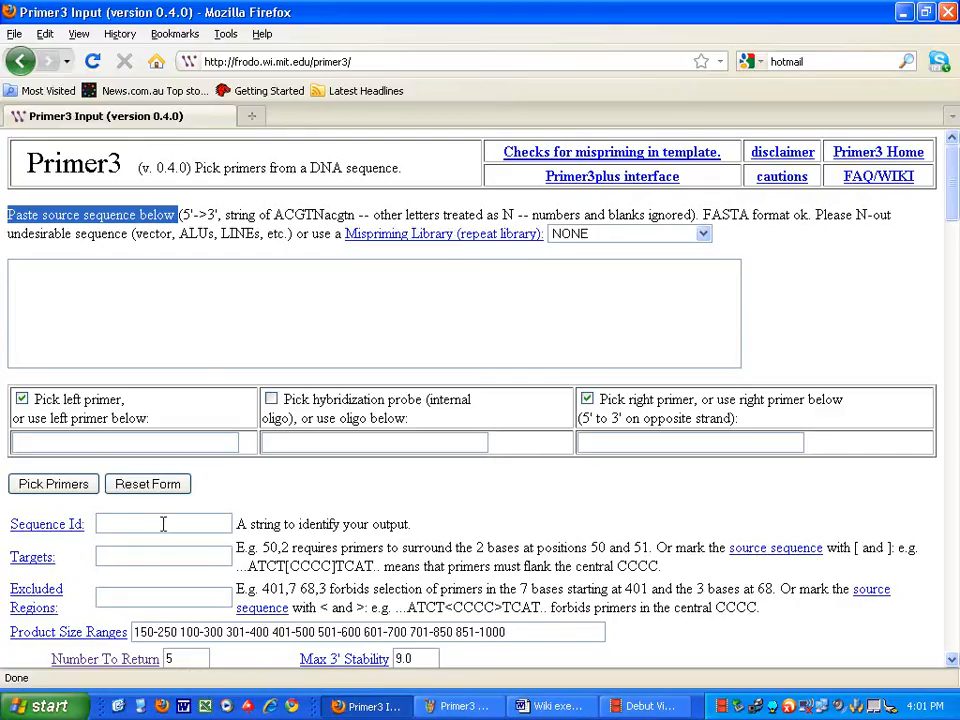
{"action": "left_click", "coordinate": [230, 323]}
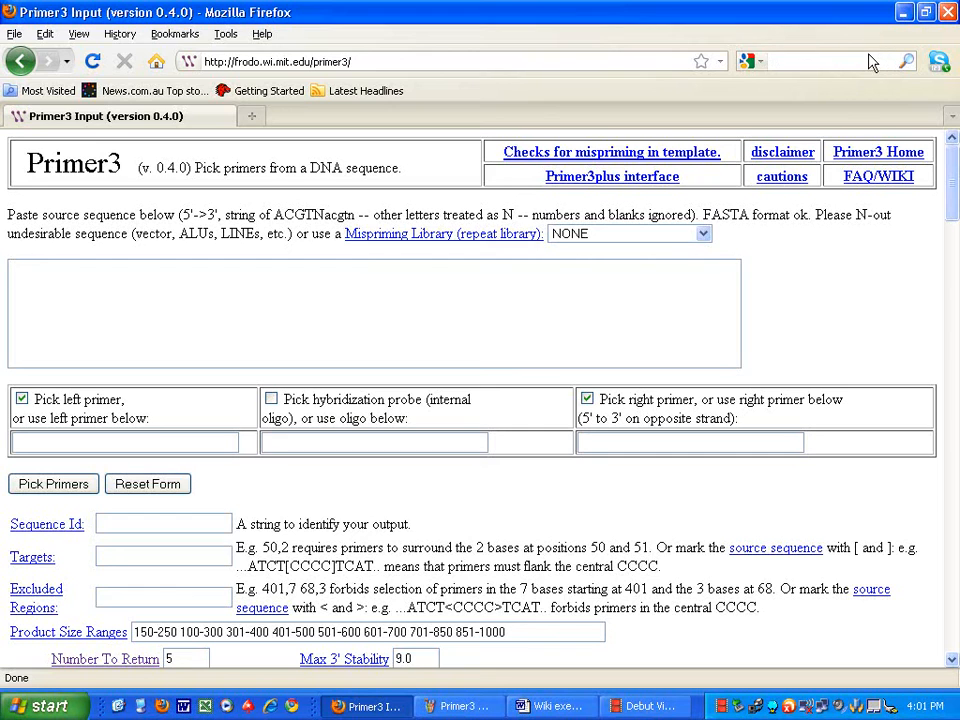
{"action": "left_click", "coordinate": [902, 12]}
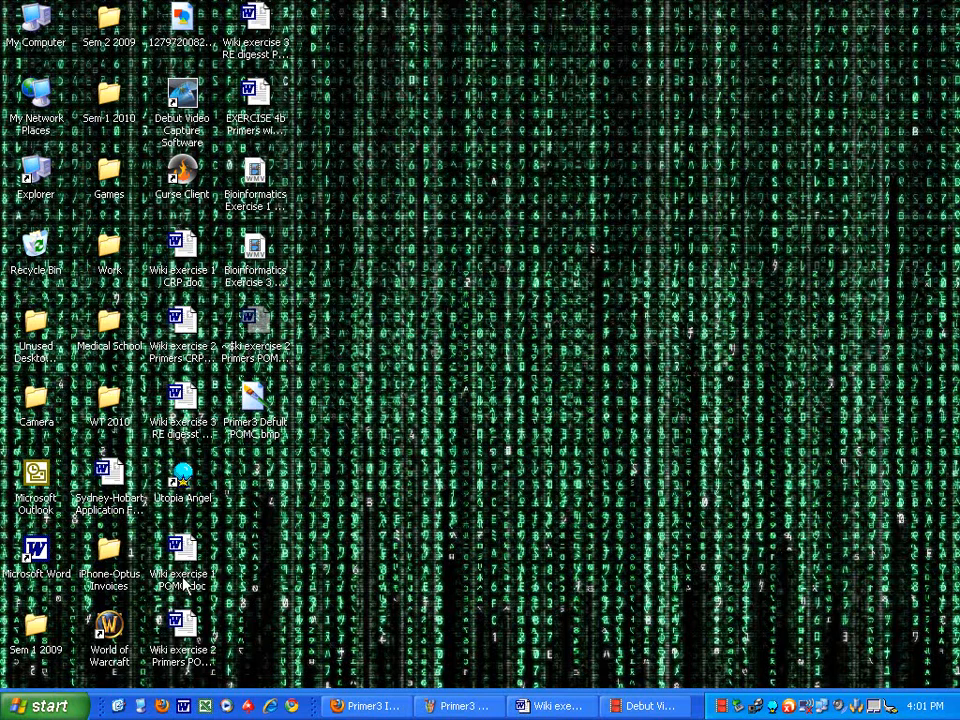
- Open Wiki exercise 1 POMC.doc, scroll to ORIGIN and copy the numbered sequence
{"action": "left_click", "coordinate": [182, 545]}
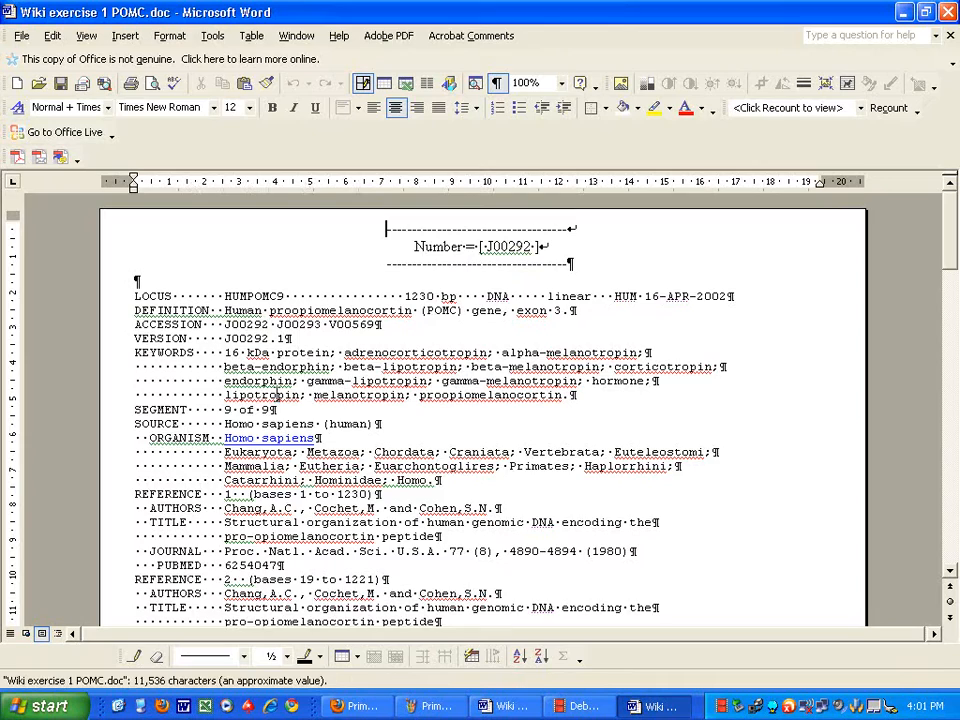
{"action": "scroll", "scroll_direction": "down", "scroll_amount": 3}
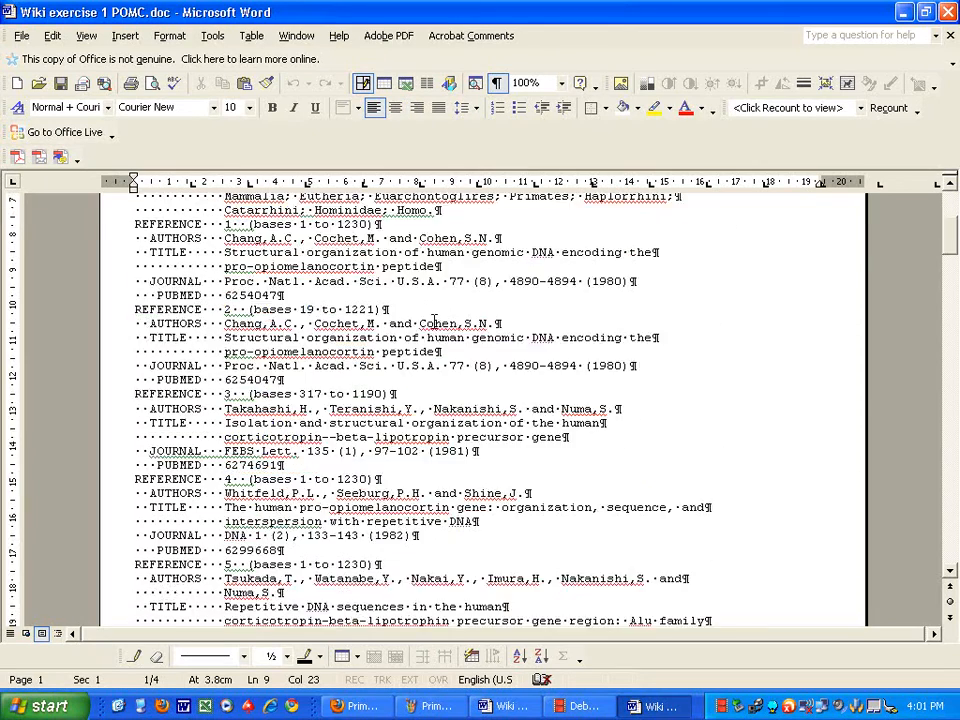
{"action": "scroll", "scroll_direction": "down", "scroll_amount": 3}
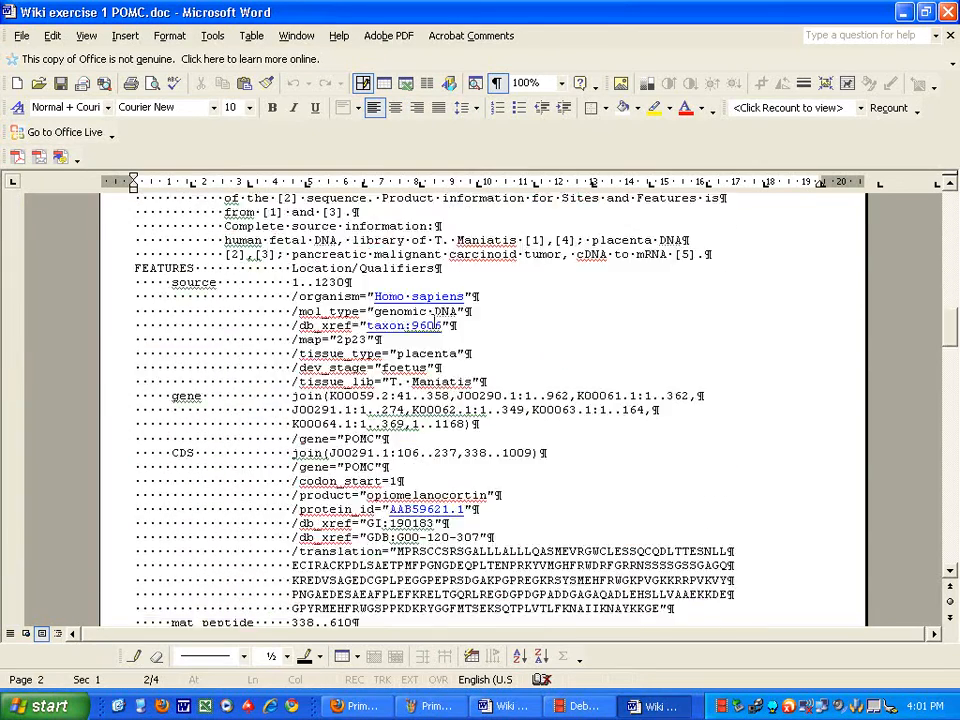
{"action": "scroll", "scroll_direction": "down", "scroll_amount": 3}
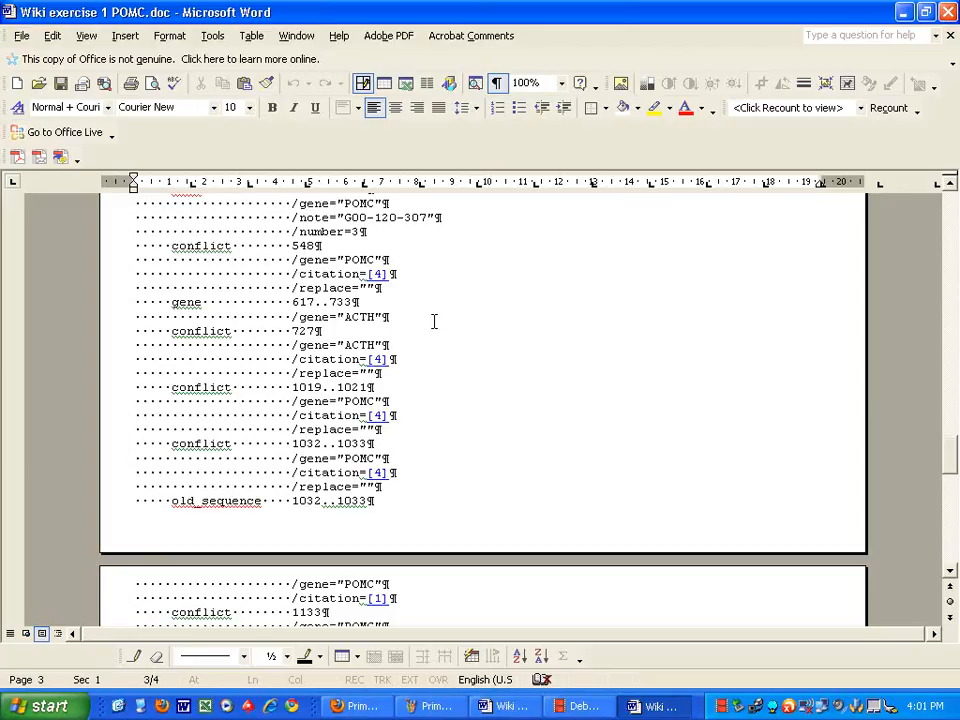
{"action": "scroll", "scroll_direction": "down", "scroll_amount": 3}
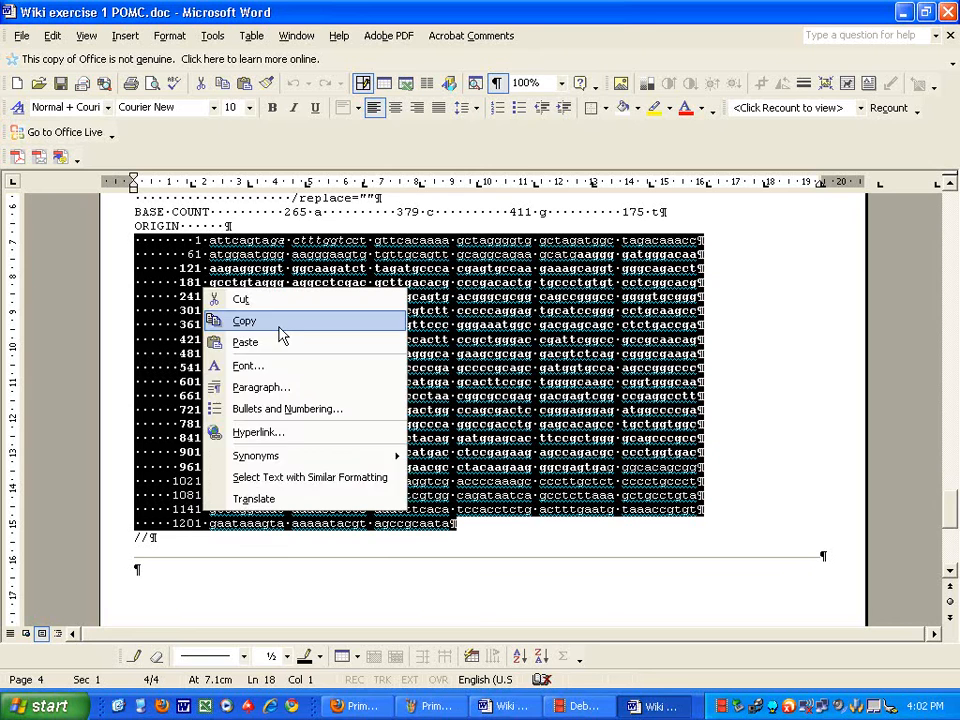
{"action": "left_click", "coordinate": [244, 320]}
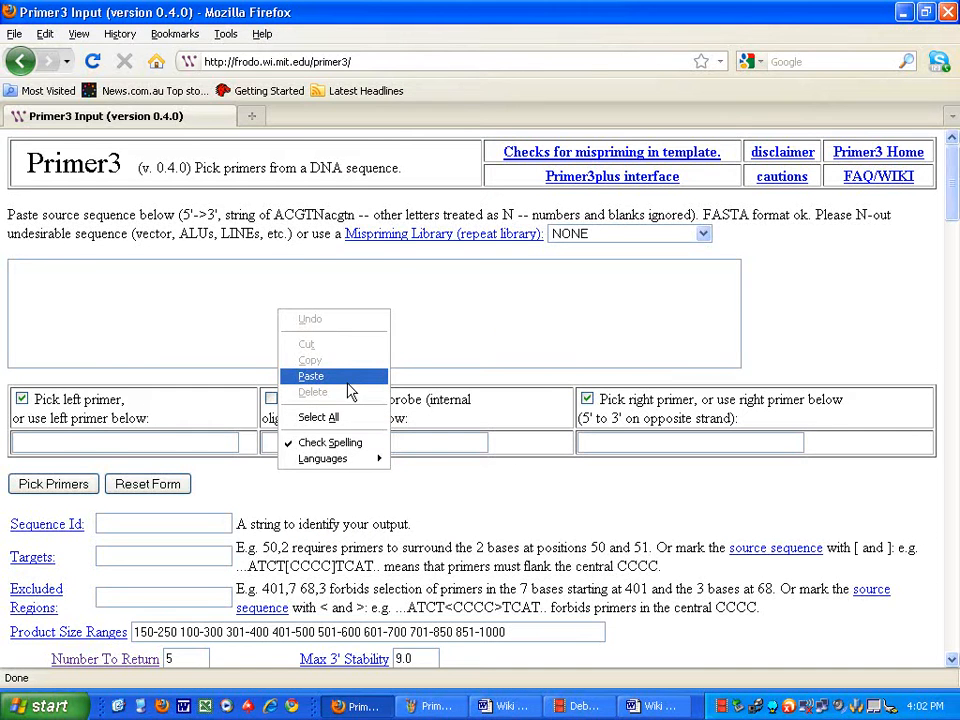
- Paste the POMC sequence, ending at base 1201, into Primer3's source sequence box
{"action": "left_click", "coordinate": [310, 375]}
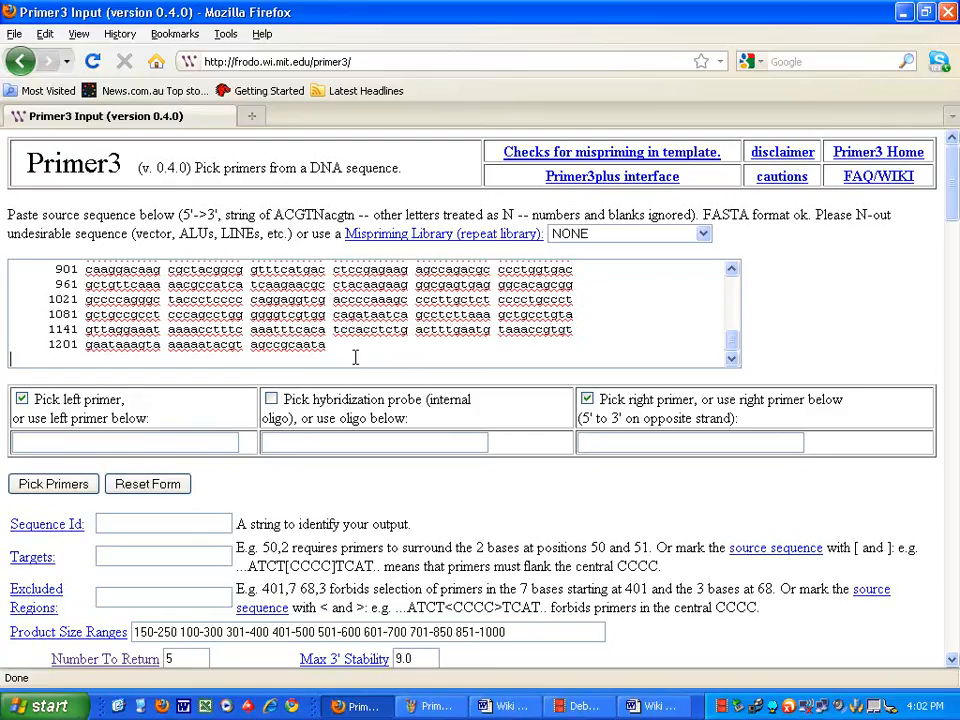
{"action": "scroll", "scroll_direction": "up", "scroll_amount": 3}
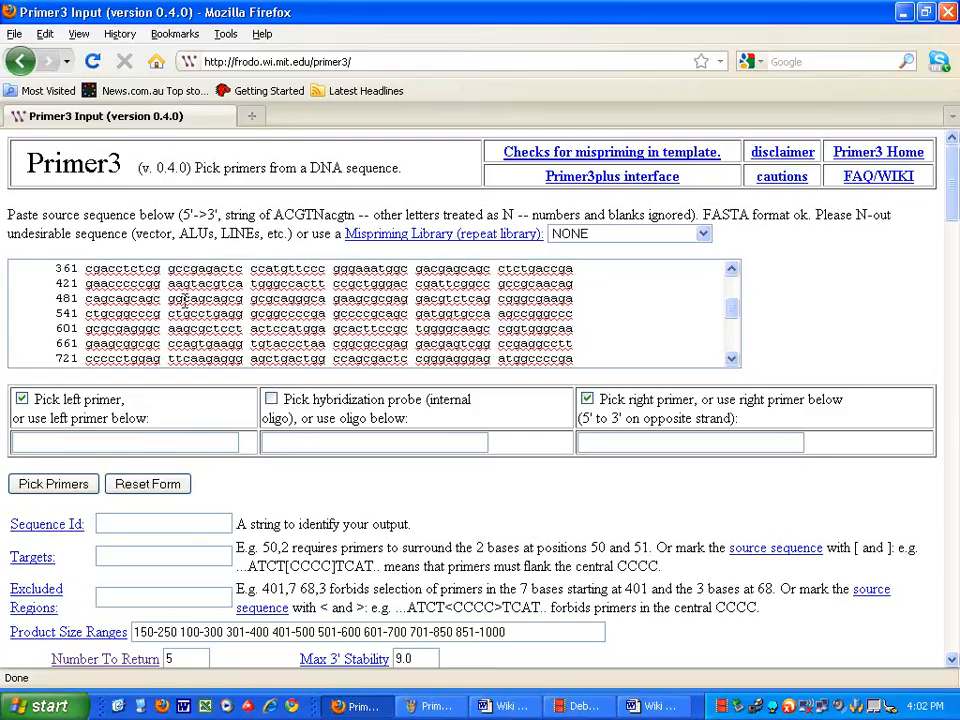
{"action": "scroll", "scroll_direction": "down", "scroll_amount": 3}
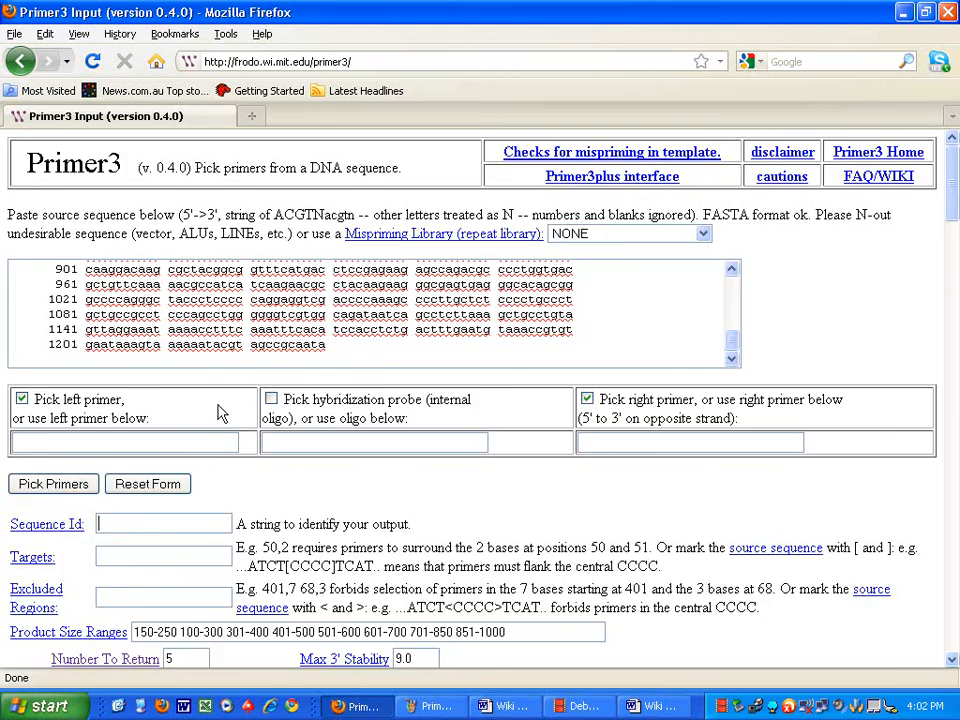
{"action": "scroll", "scroll_direction": "down", "scroll_amount": 3}
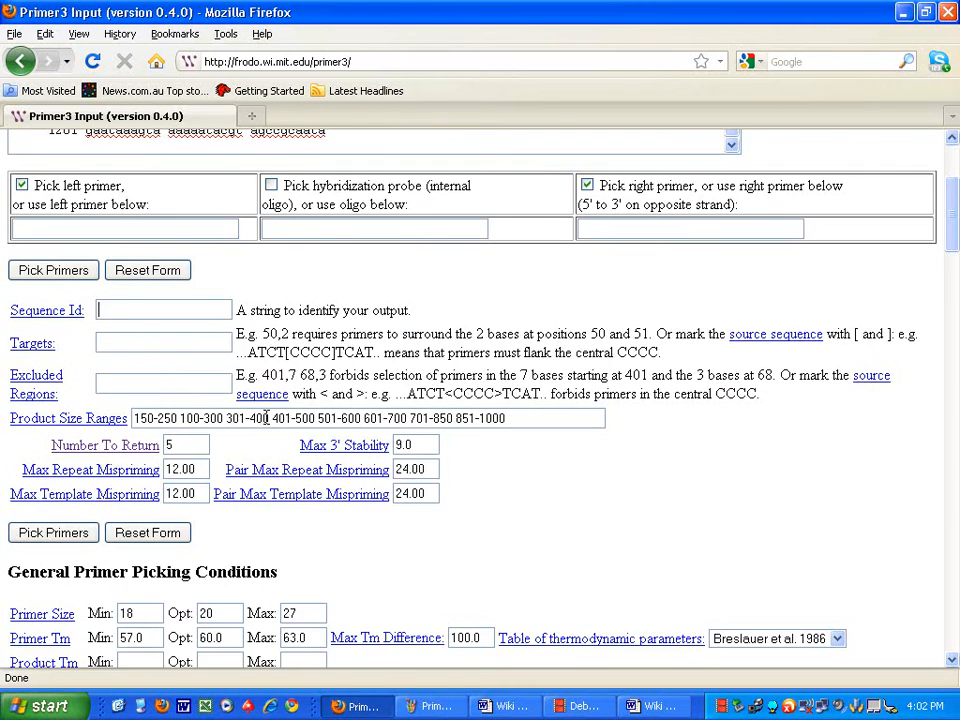
{"action": "scroll", "scroll_direction": "down", "scroll_amount": 3}
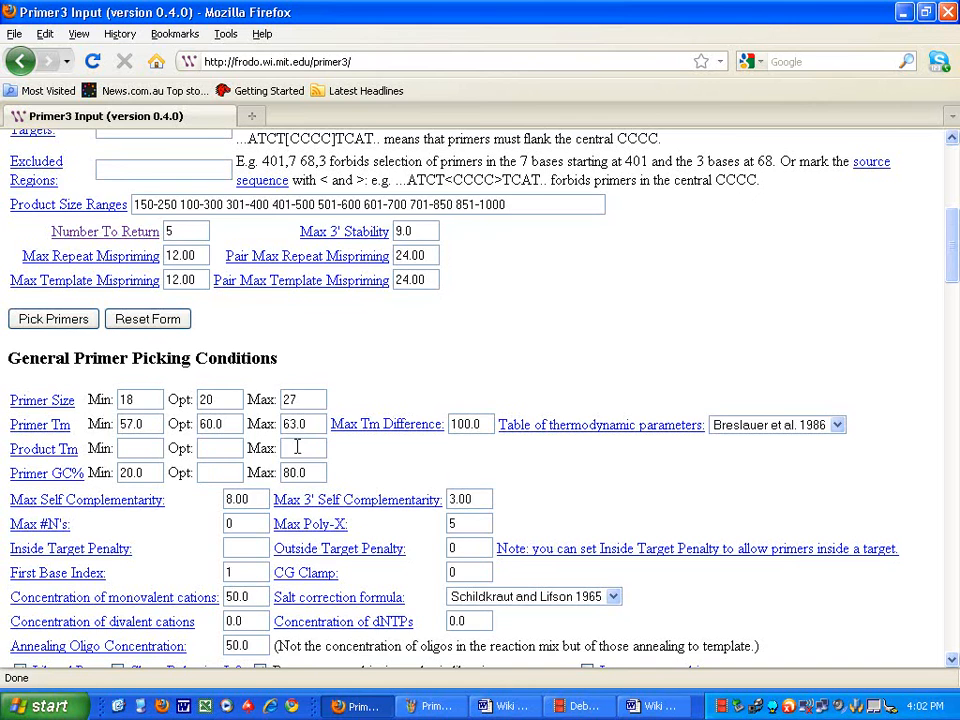
{"action": "scroll", "scroll_direction": "up", "scroll_amount": 3}
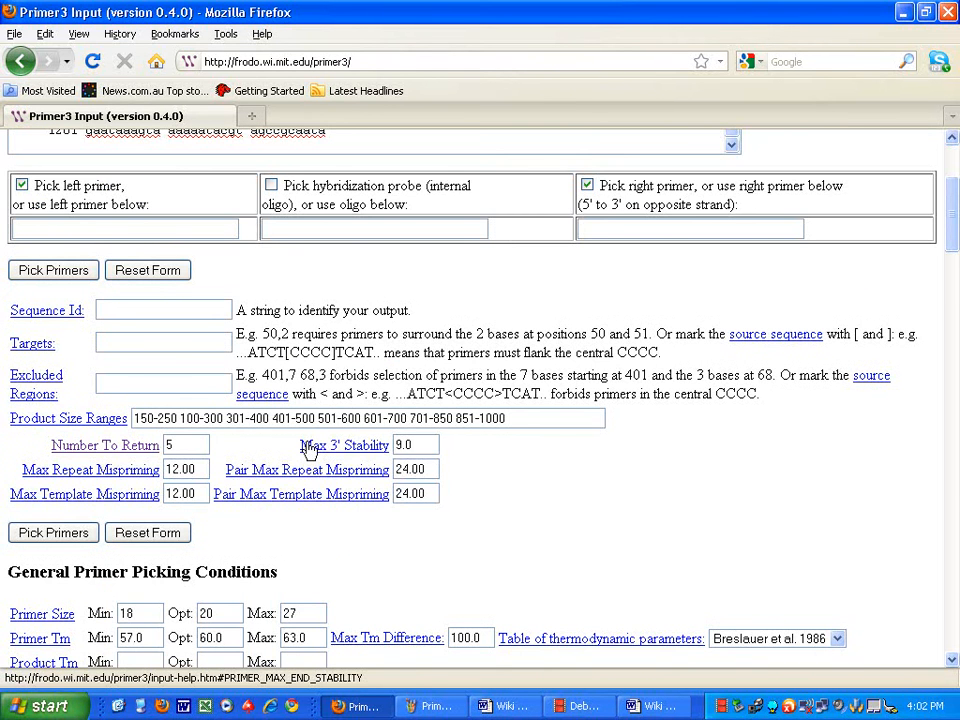
{"action": "scroll", "scroll_direction": "up", "scroll_amount": 3}
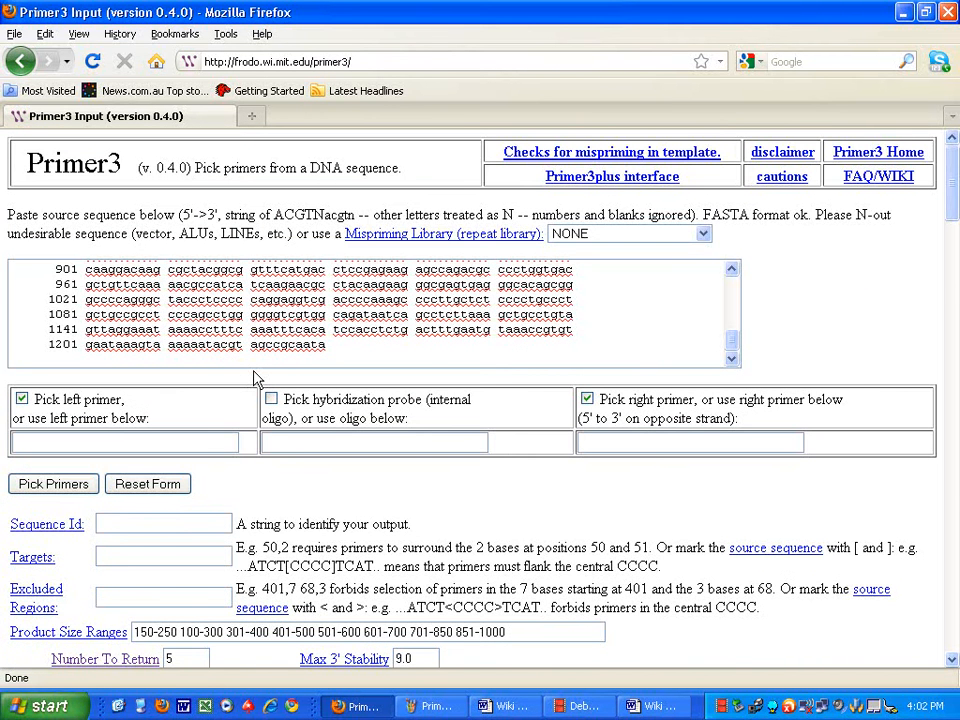
- Name the sequence 'POMC Default' and pick primers with default settings
{"action": "left_click", "coordinate": [162, 523]}
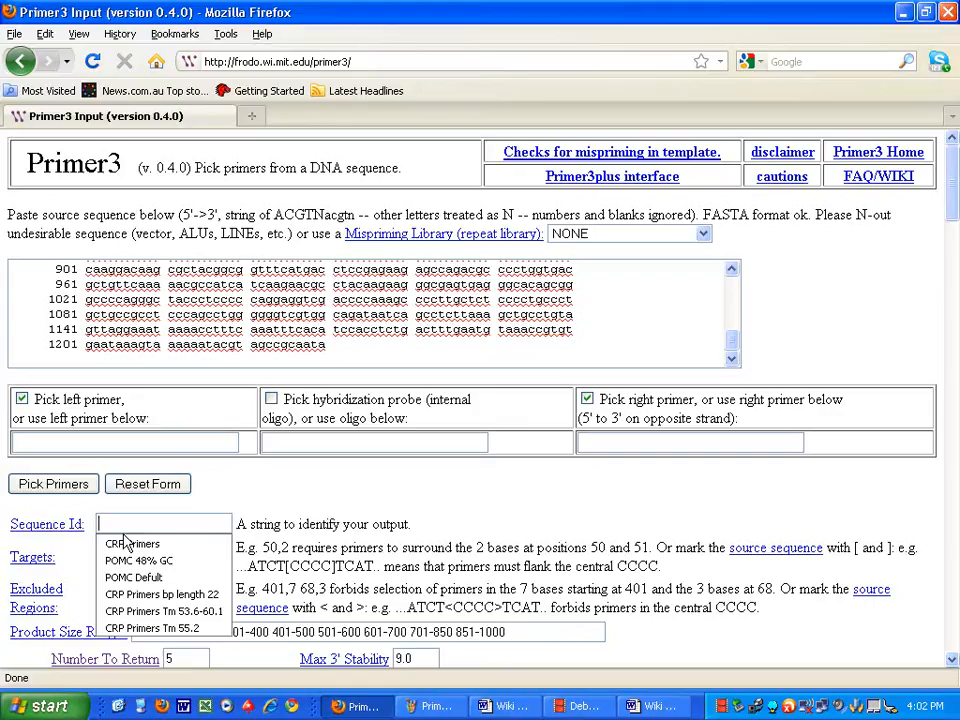
{"action": "left_click", "coordinate": [133, 577]}
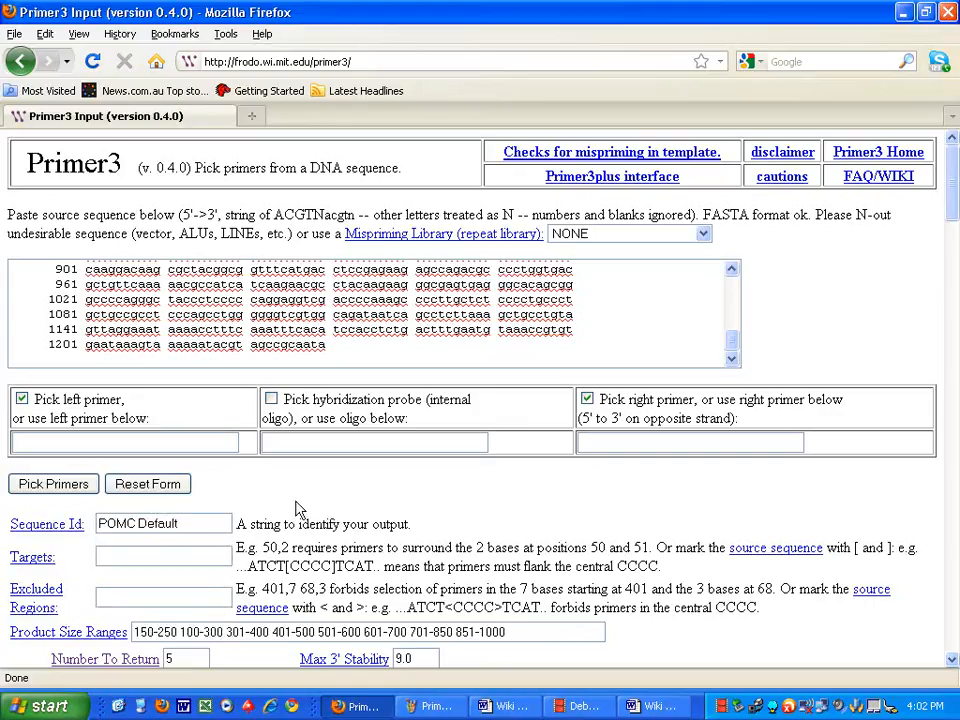
{"action": "mouse_move", "coordinate": [275, 462]}
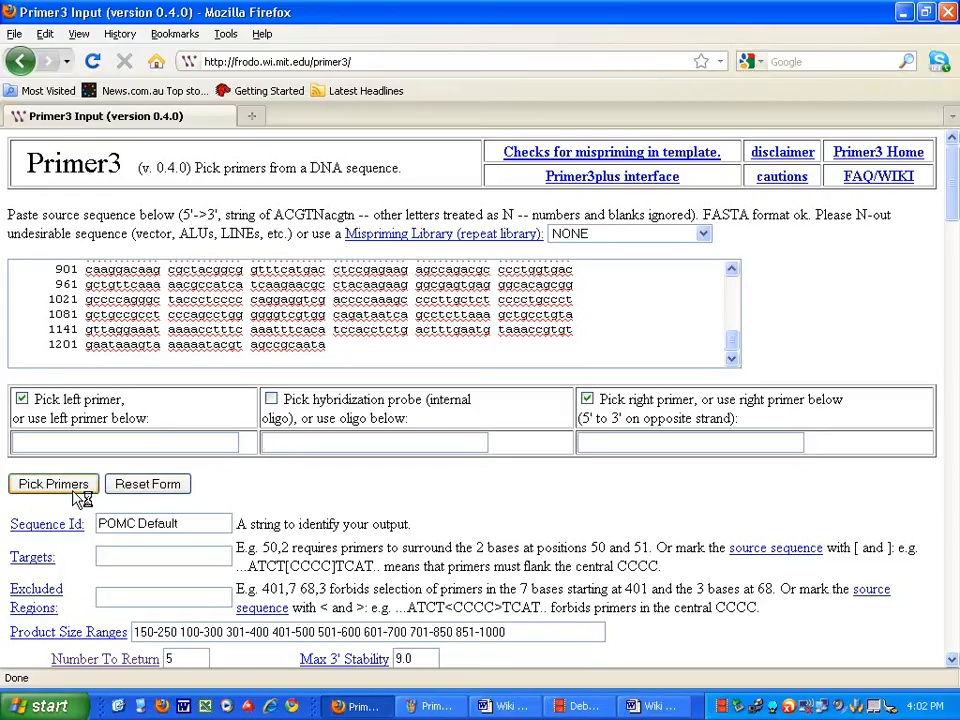
{"action": "left_click", "coordinate": [53, 484]}
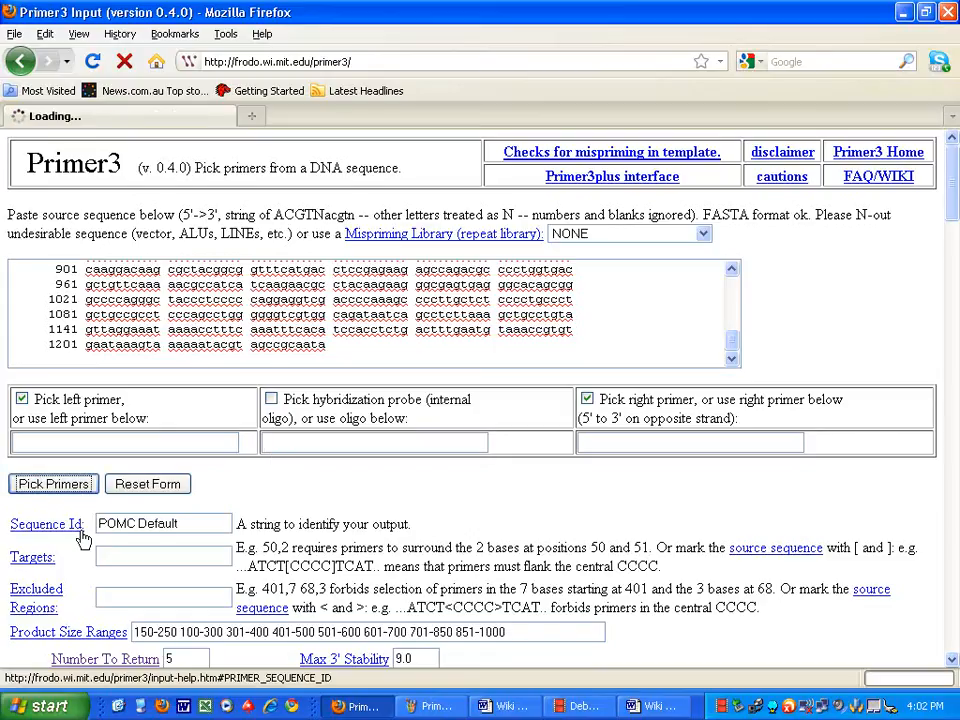
{"action": "left_click", "coordinate": [53, 484]}
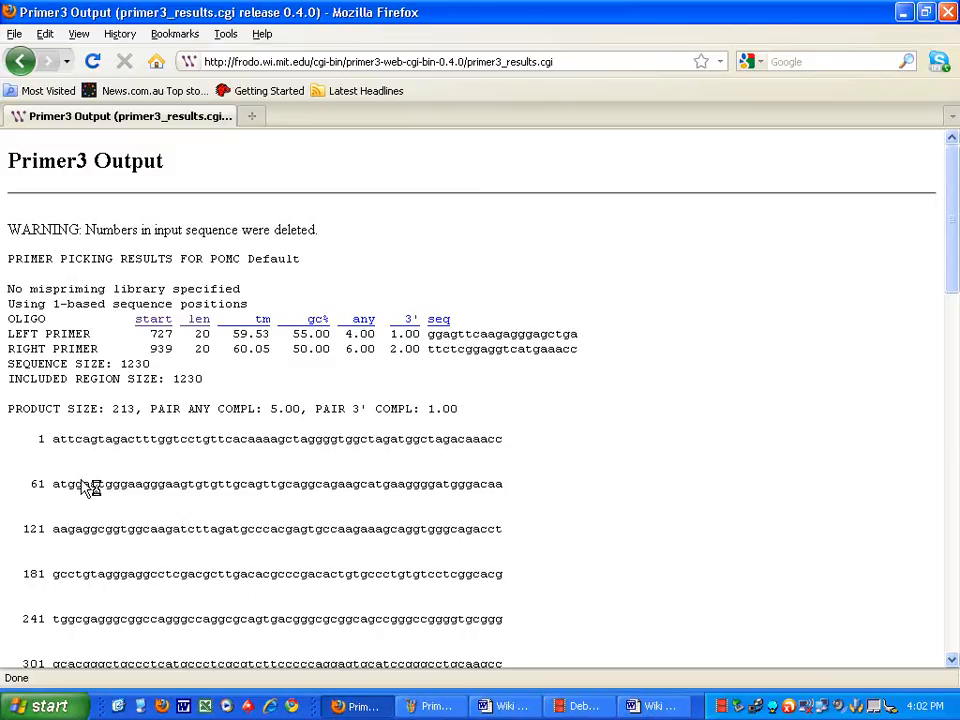
{"action": "mouse_move", "coordinate": [156, 438]}
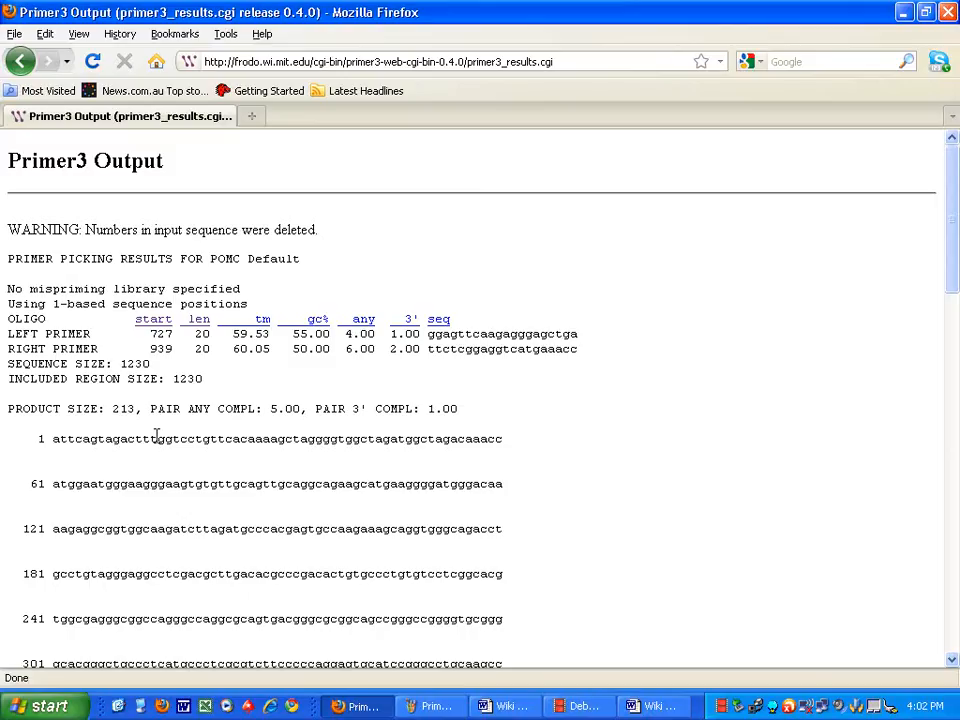
{"action": "mouse_move", "coordinate": [118, 235]}
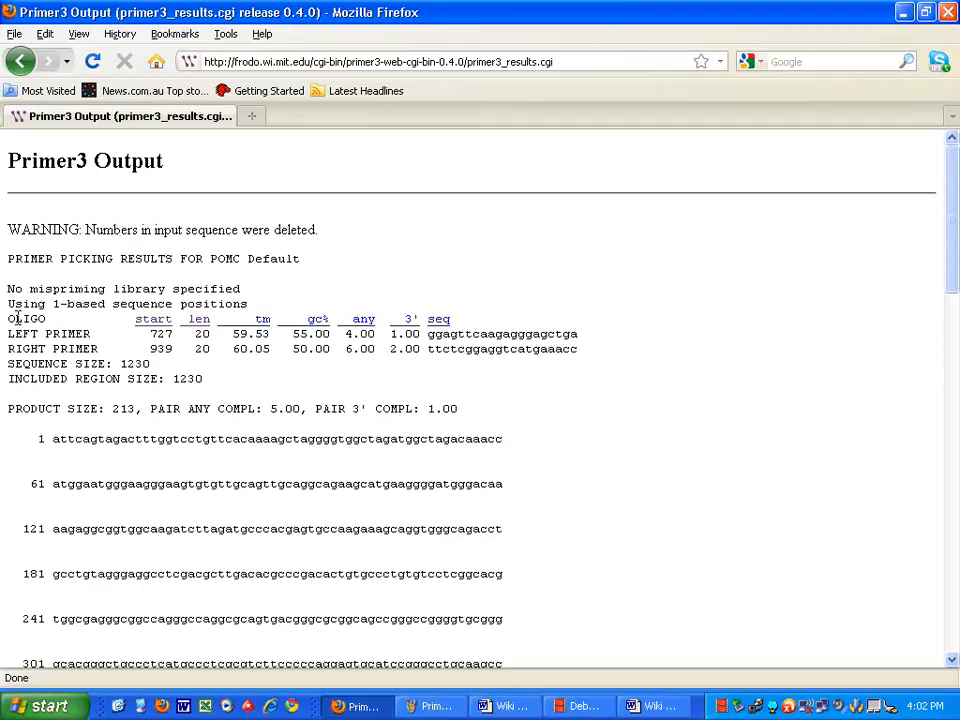
- Review the LEFT PRIMER (727) and RIGHT PRIMER (939) rows for the 213-base product
{"action": "scroll", "scroll_direction": "down", "scroll_amount": 3}
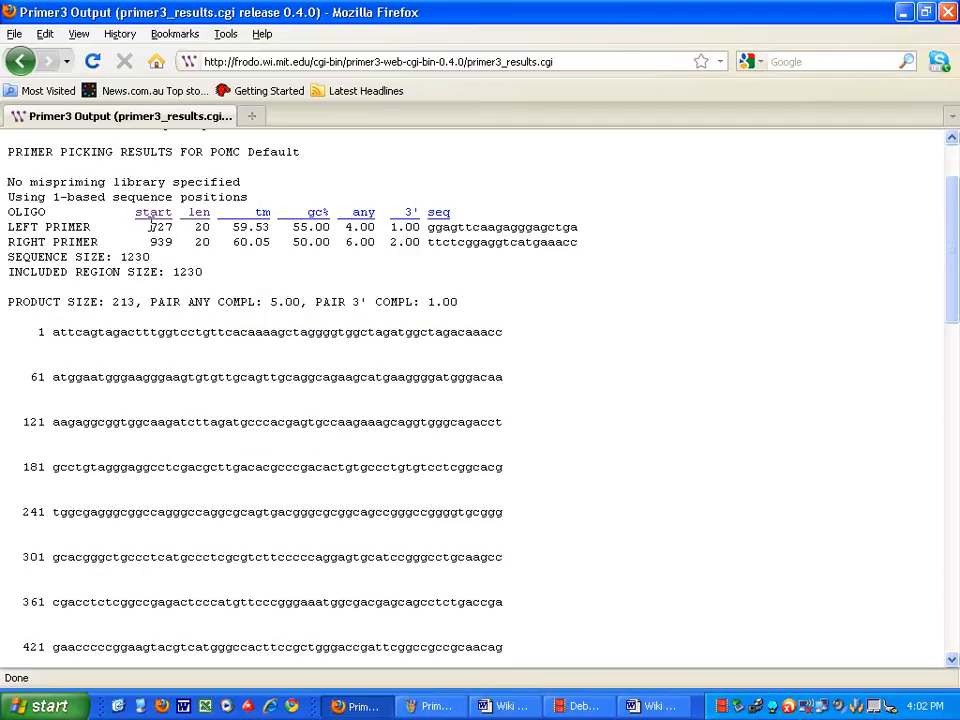
{"action": "double_click", "coordinate": [202, 227]}
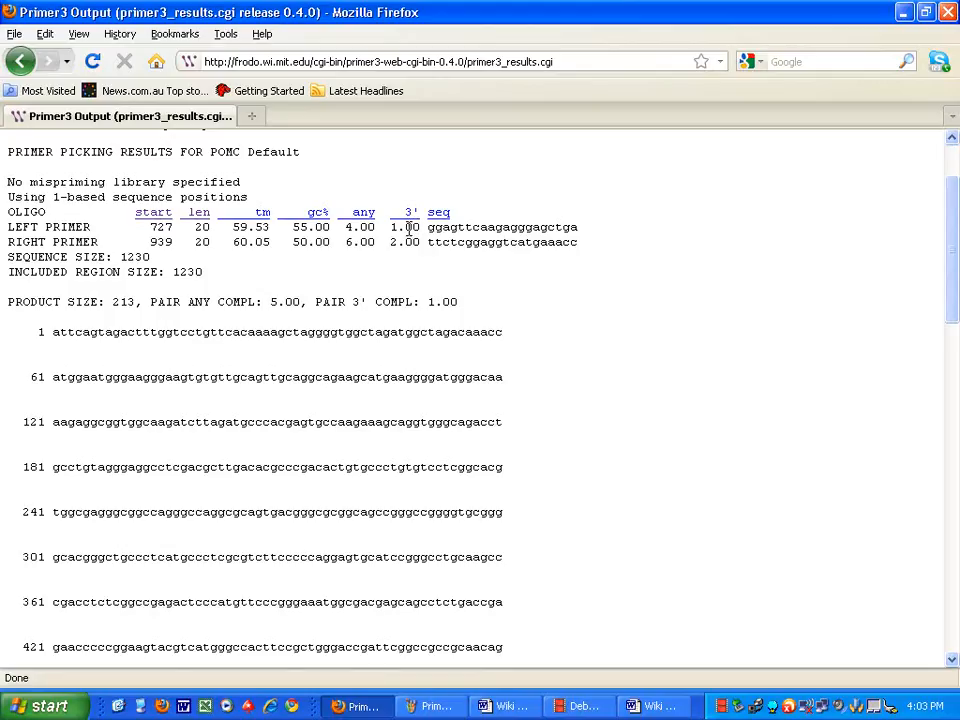
{"action": "mouse_move", "coordinate": [568, 227]}
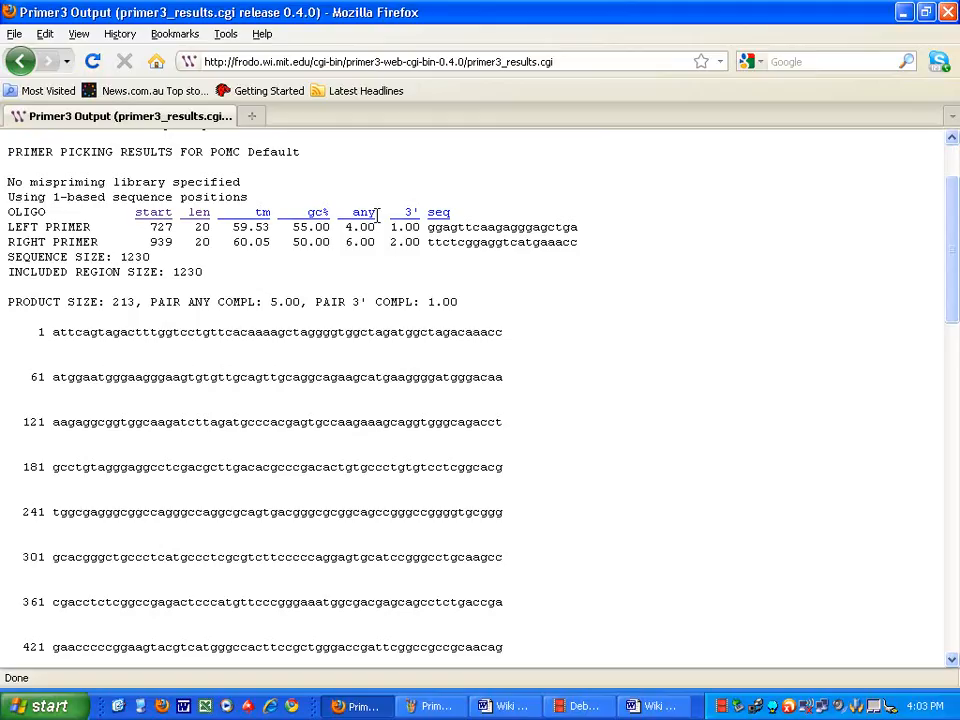
{"action": "mouse_move", "coordinate": [415, 505]}
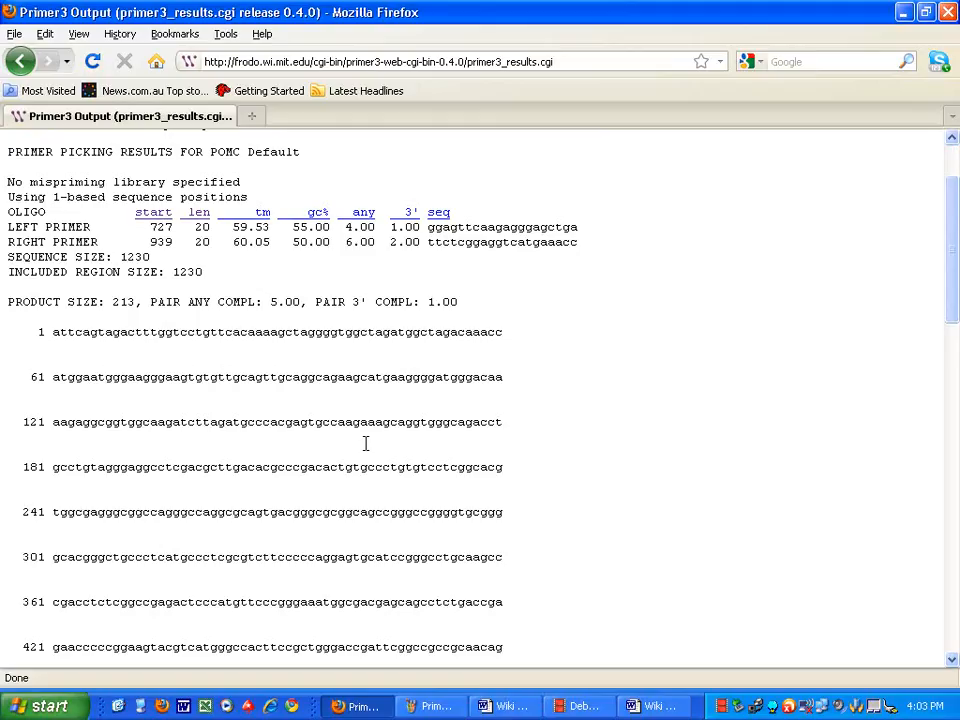
{"action": "mouse_move", "coordinate": [365, 277]}
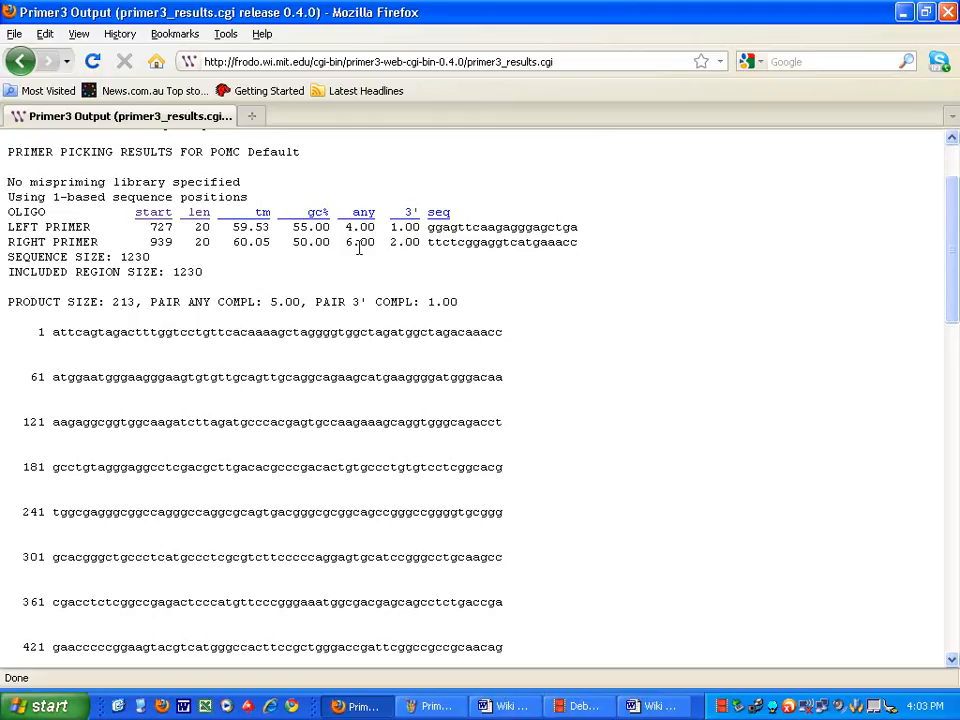
{"action": "mouse_move", "coordinate": [485, 275]}
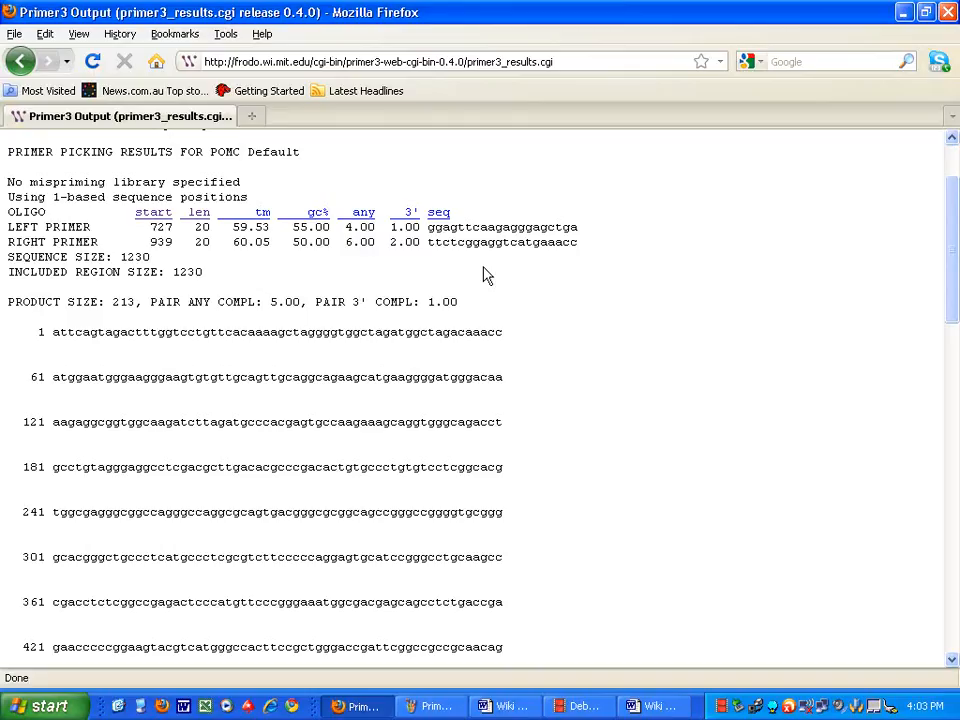
- Scroll through the output past the marked primer sites to the additional oligos
{"action": "scroll", "scroll_direction": "down", "scroll_amount": 3}
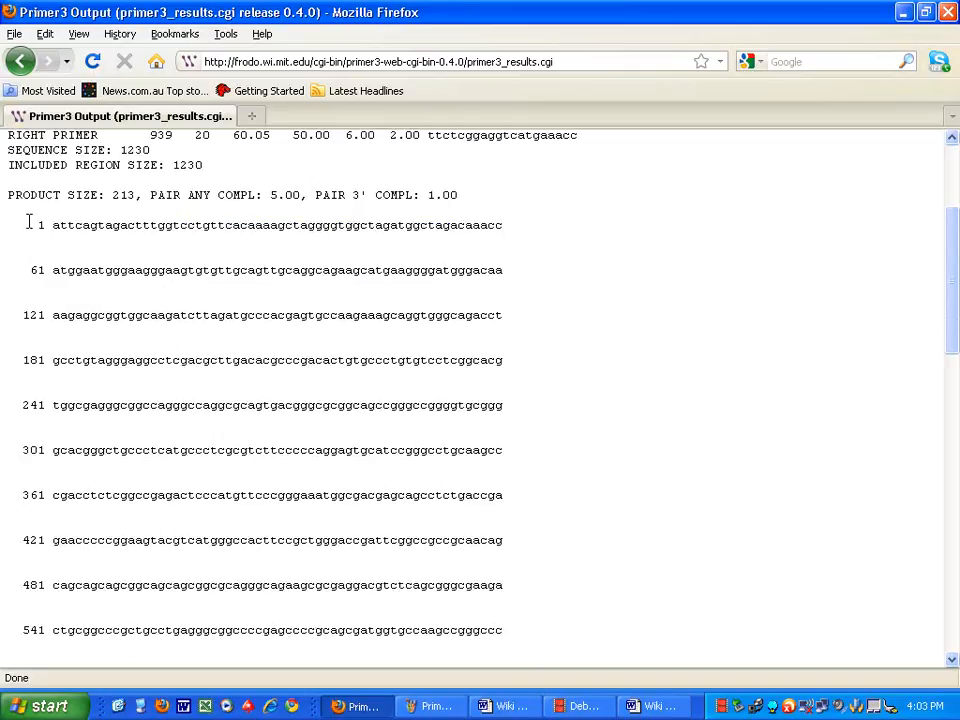
{"action": "scroll", "scroll_direction": "down", "scroll_amount": 3}
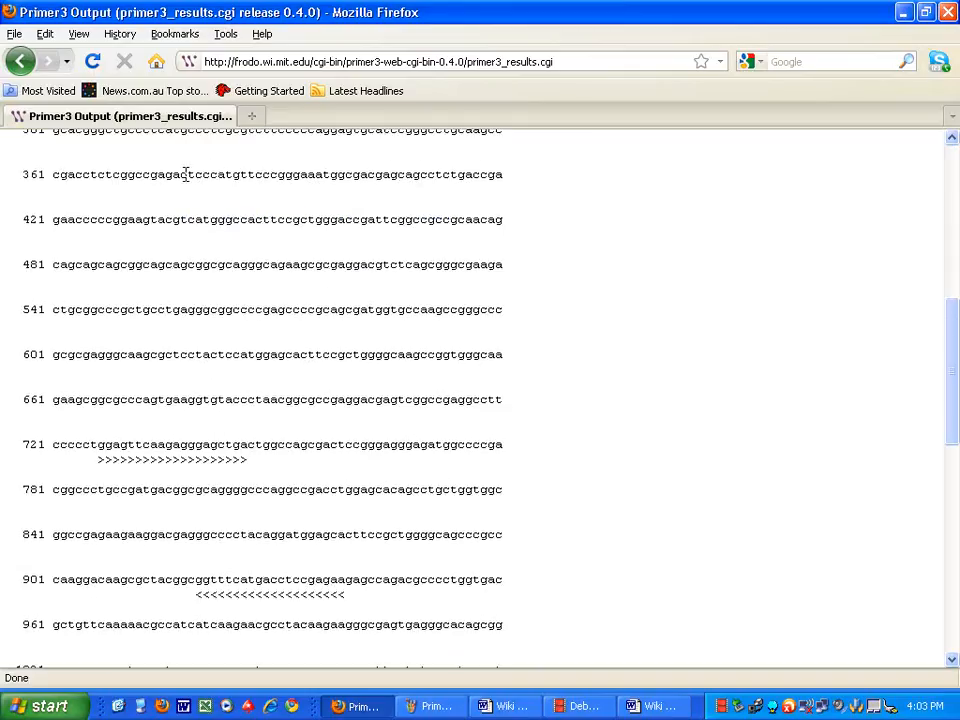
{"action": "scroll", "scroll_direction": "down", "scroll_amount": 3}
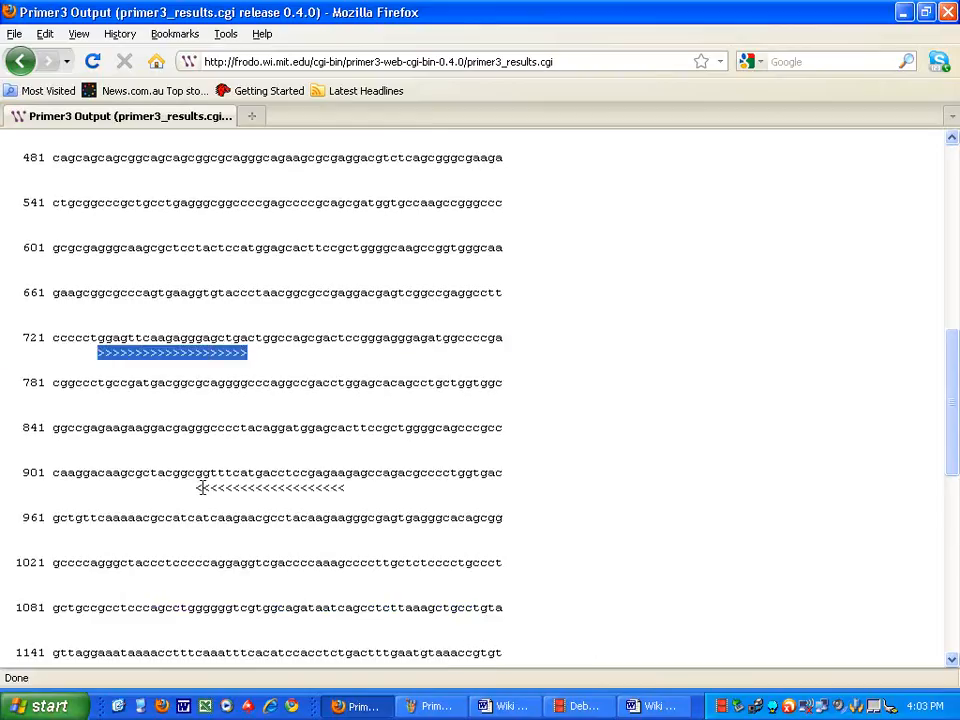
{"action": "scroll", "scroll_direction": "down", "scroll_amount": 3}
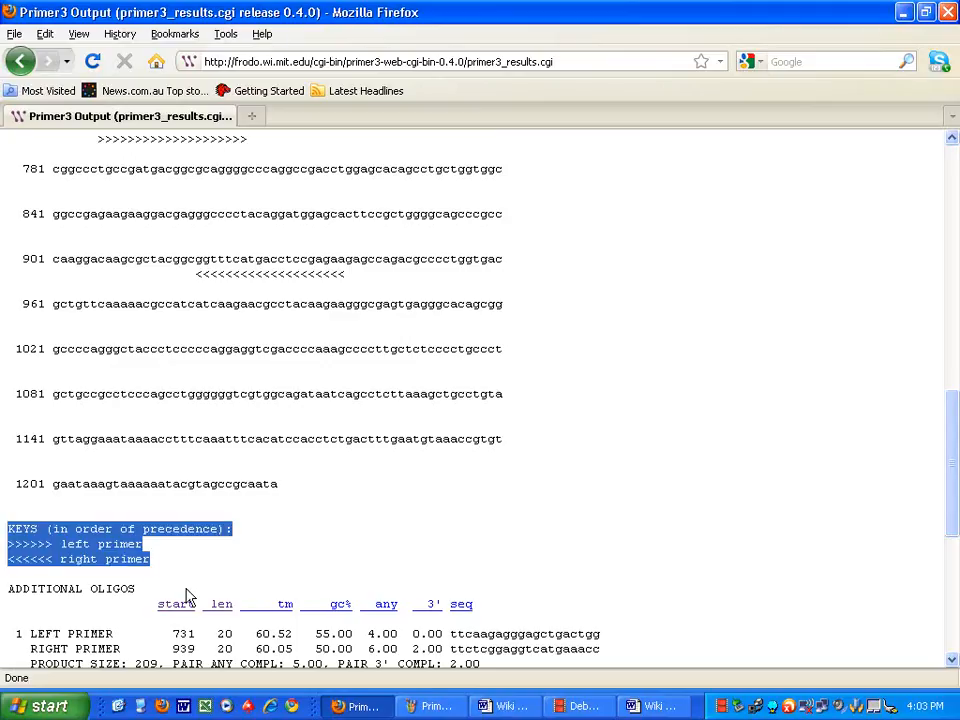
{"action": "scroll", "scroll_direction": "down", "scroll_amount": 3}
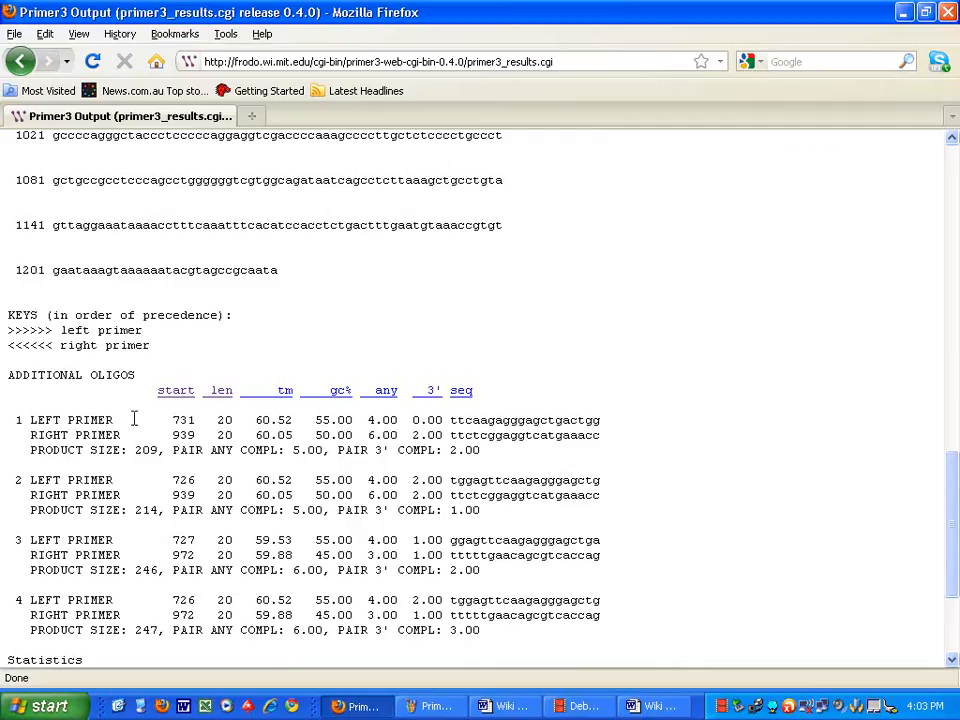
{"action": "mouse_move", "coordinate": [339, 413]}
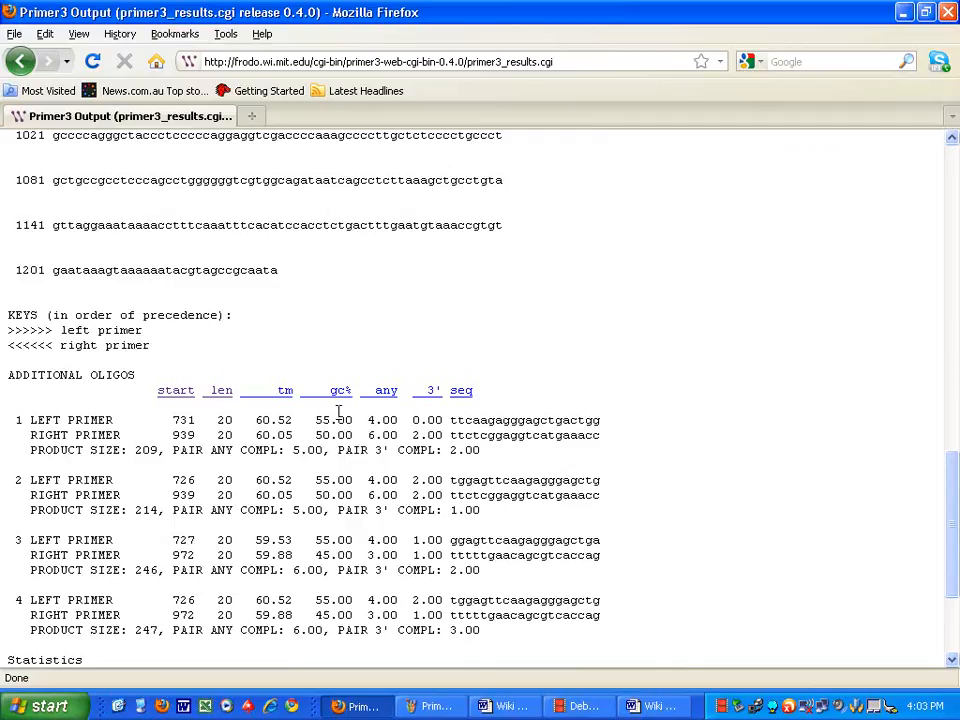
{"action": "scroll", "scroll_direction": "down", "scroll_amount": 3}
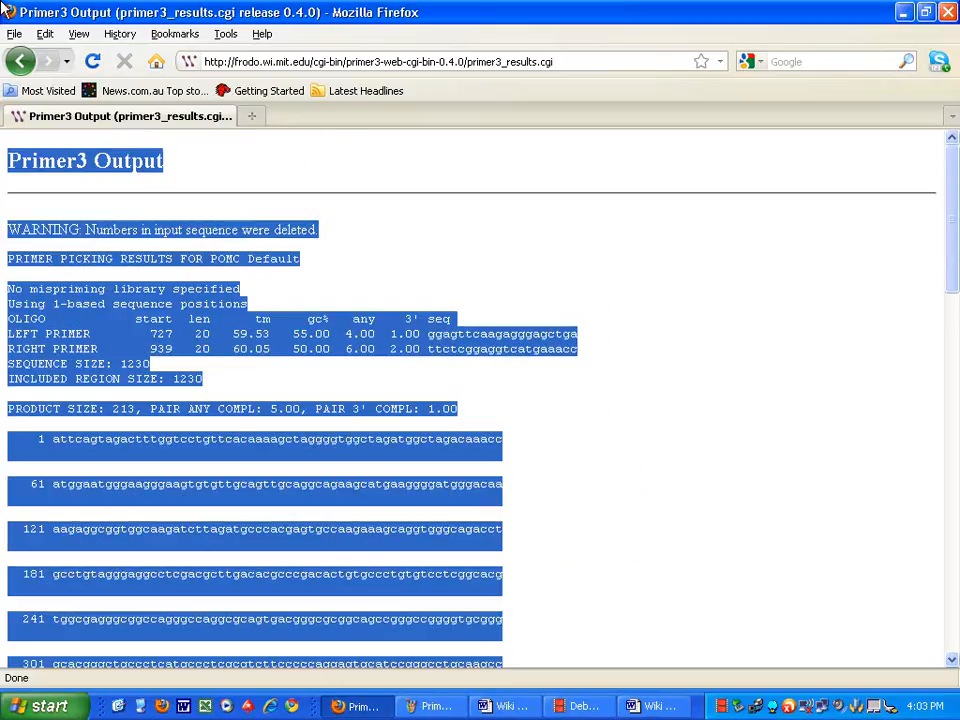
- Bring up 'Wiki exercise 2 Primers POMC' in Word and review the pasted output
{"action": "left_click", "coordinate": [505, 706]}
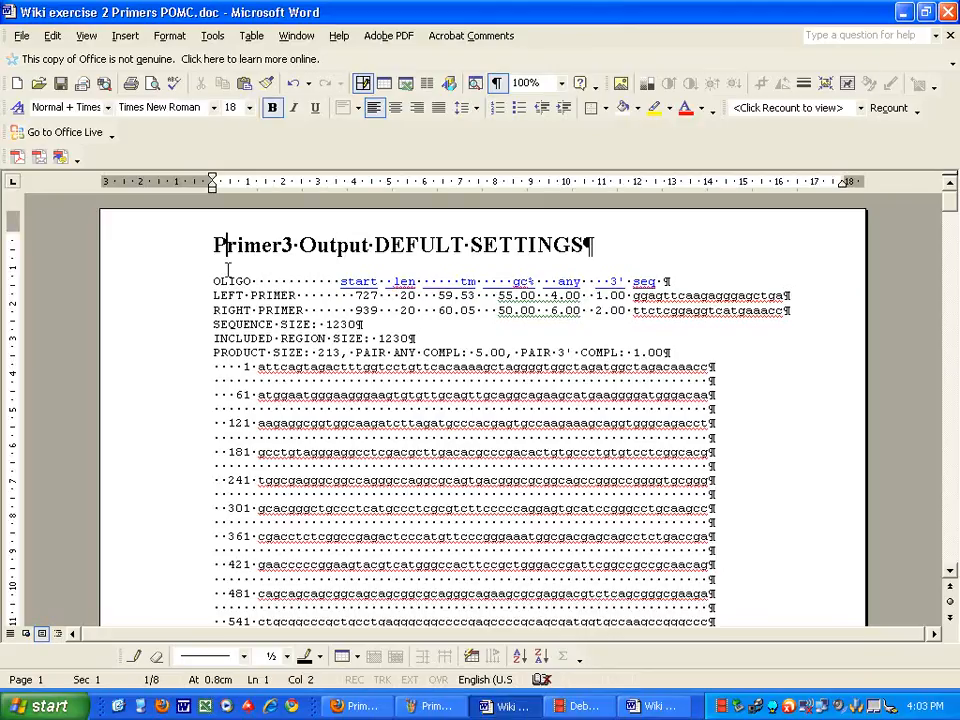
{"action": "scroll", "scroll_direction": "down", "scroll_amount": 3}
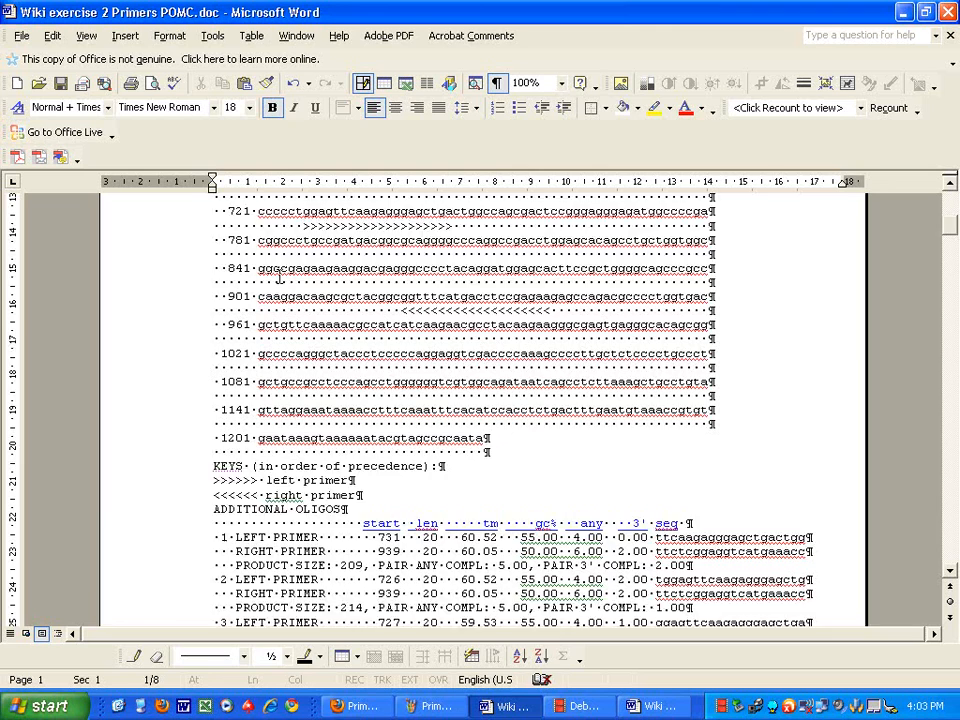
{"action": "scroll", "scroll_direction": "down", "scroll_amount": 3}
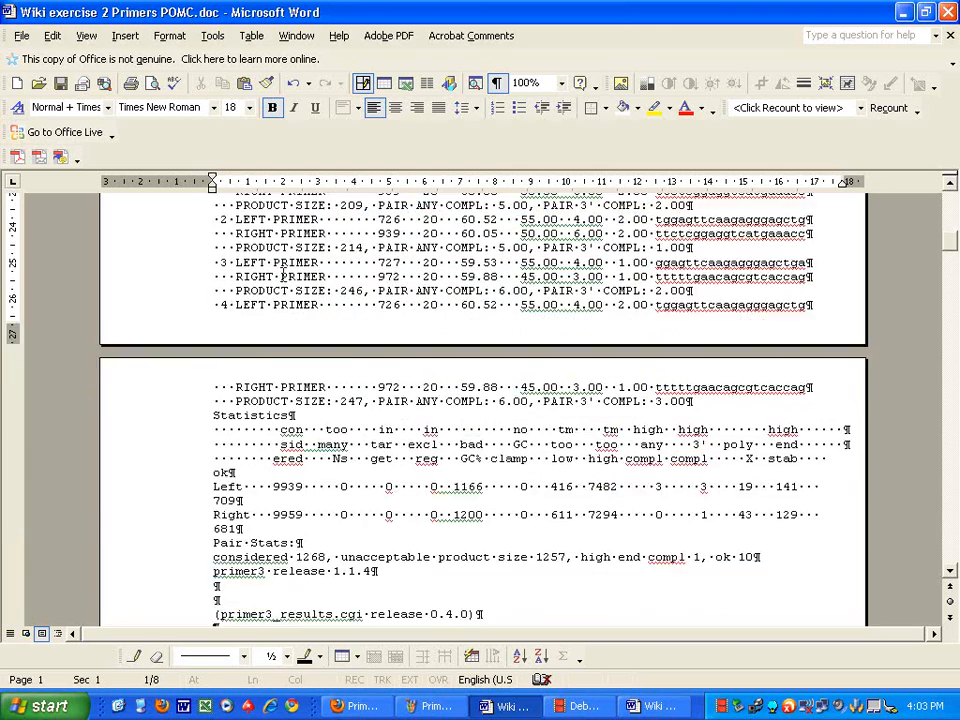
{"action": "scroll", "scroll_direction": "up", "scroll_amount": 3}
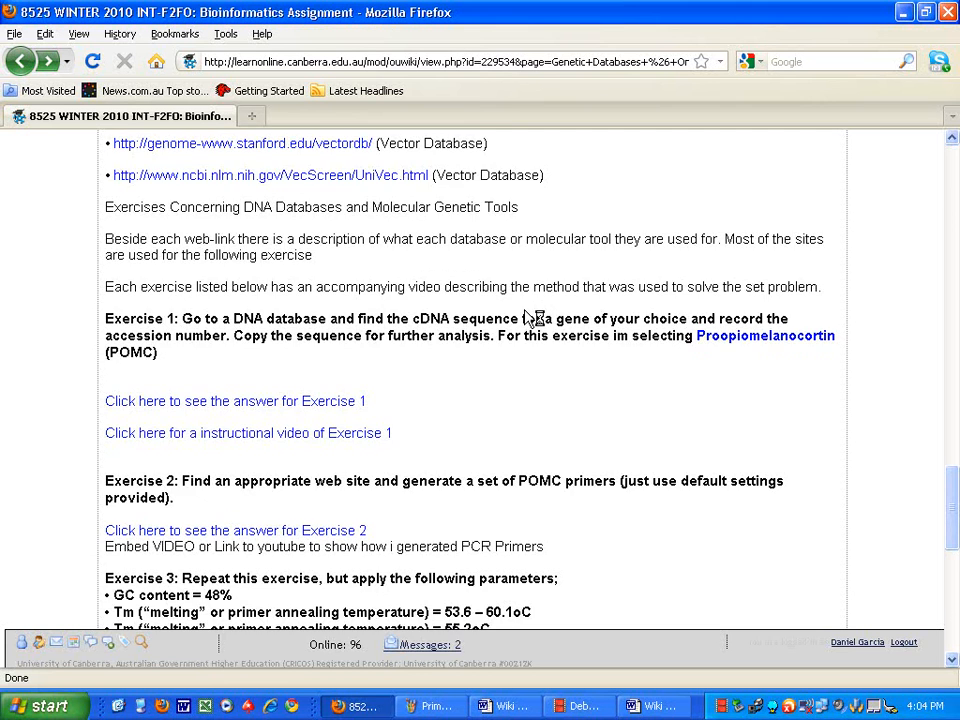
- Scroll the Moodle wiki page to Exercise 2 and Exercise 3's parameters
{"action": "scroll", "scroll_direction": "down", "scroll_amount": 3}
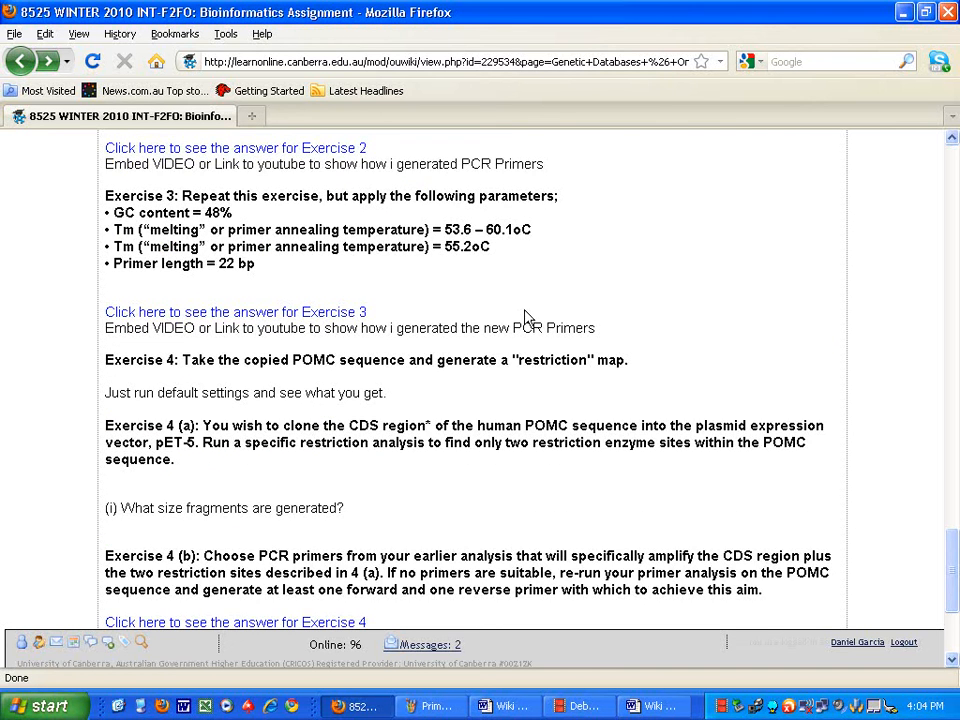
{"action": "scroll", "scroll_direction": "up", "scroll_amount": 3}
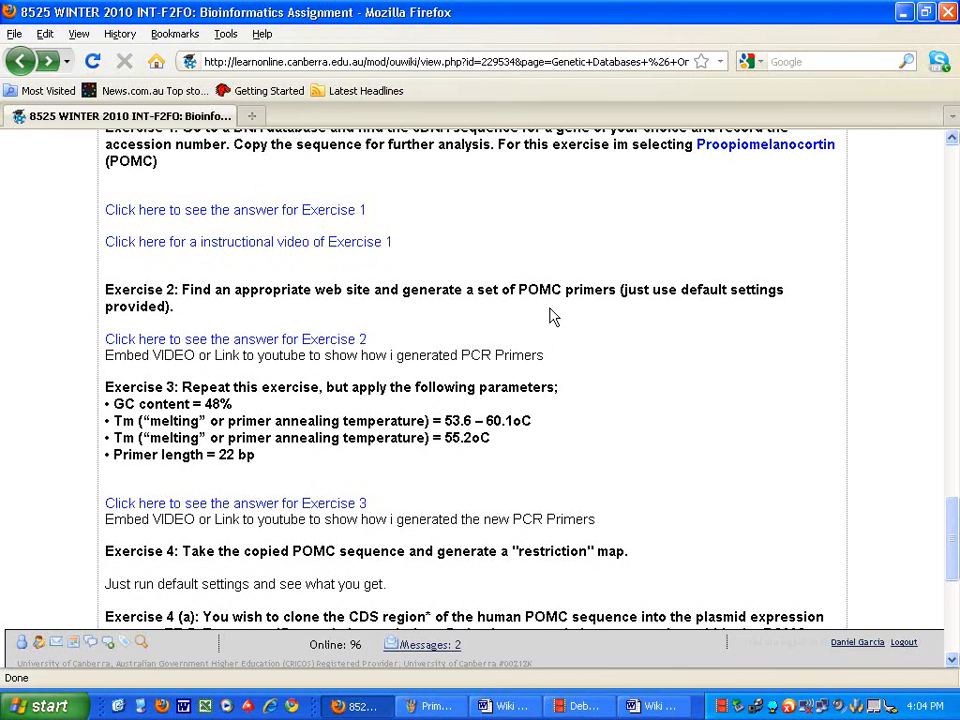
{"action": "mouse_move", "coordinate": [262, 418]}
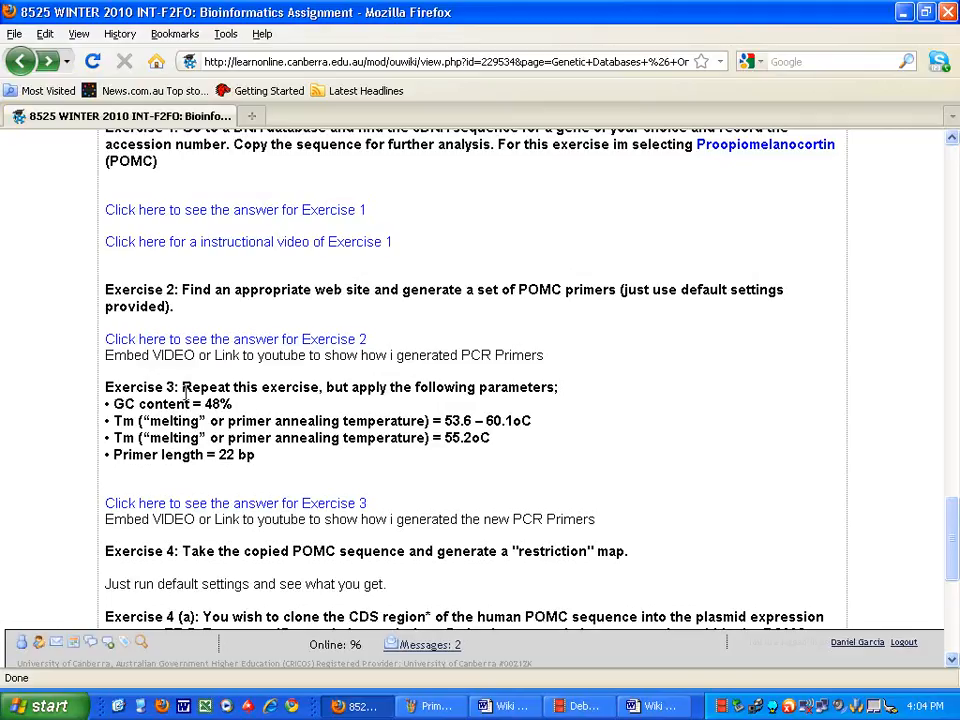
{"action": "mouse_move", "coordinate": [268, 465]}
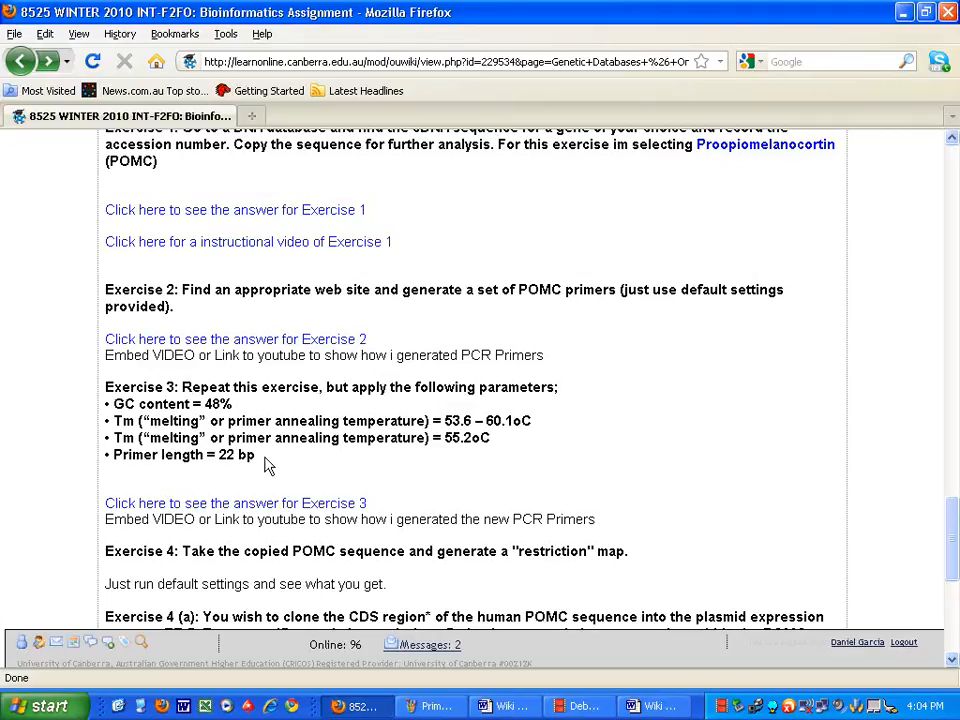
{"action": "mouse_move", "coordinate": [185, 388]}
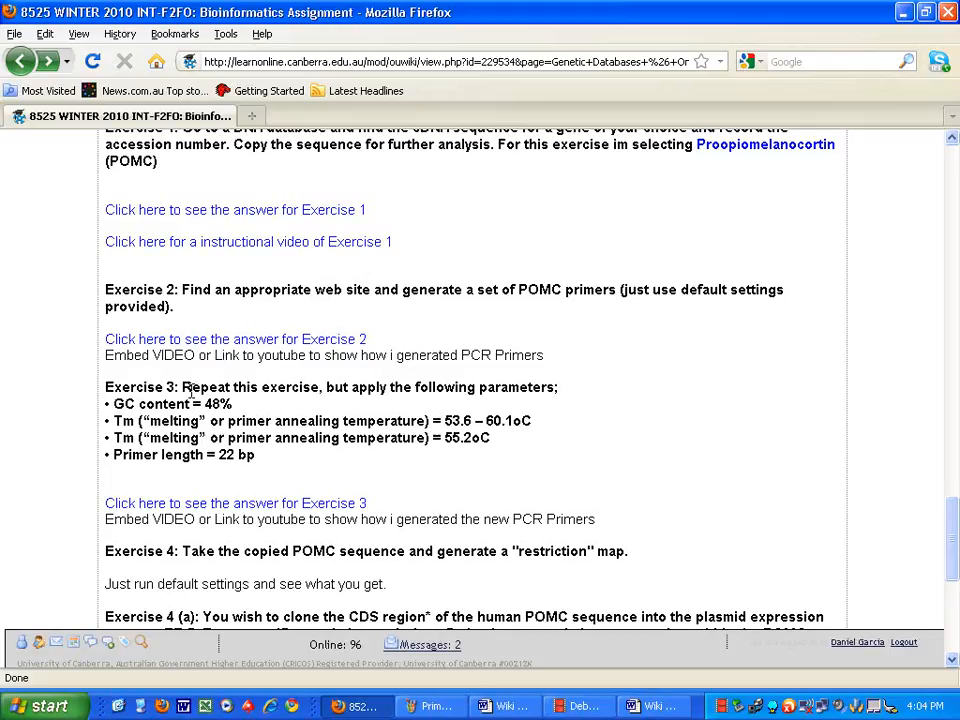